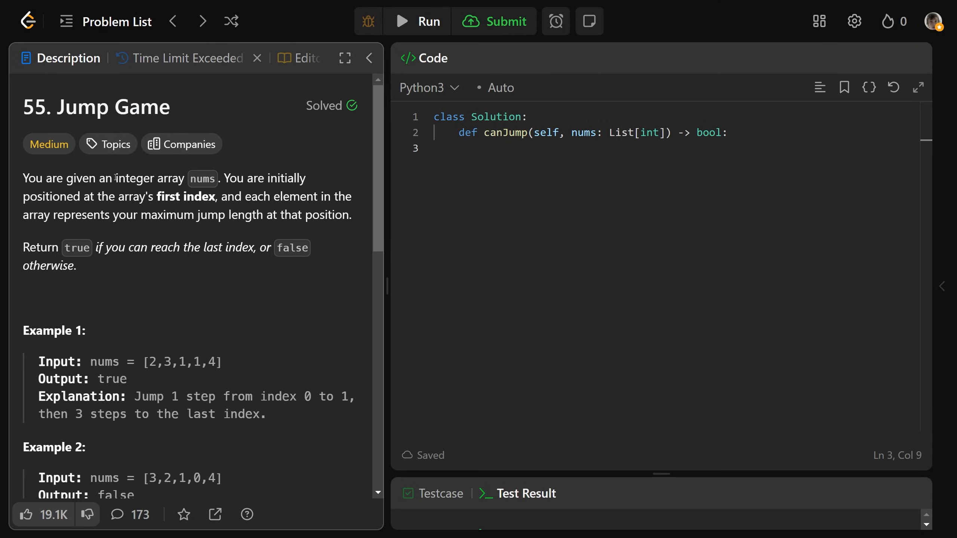
- Highlight the maximum jump length phrase and the Example 1 and Example 2 values in the problem
{"action": "double_click", "coordinate": [242, 177]}
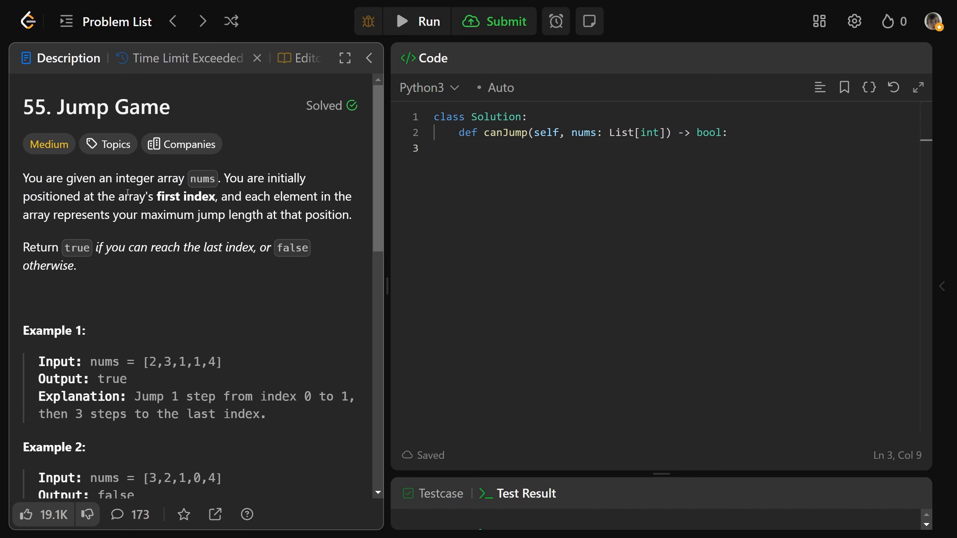
{"action": "double_click", "coordinate": [277, 196]}
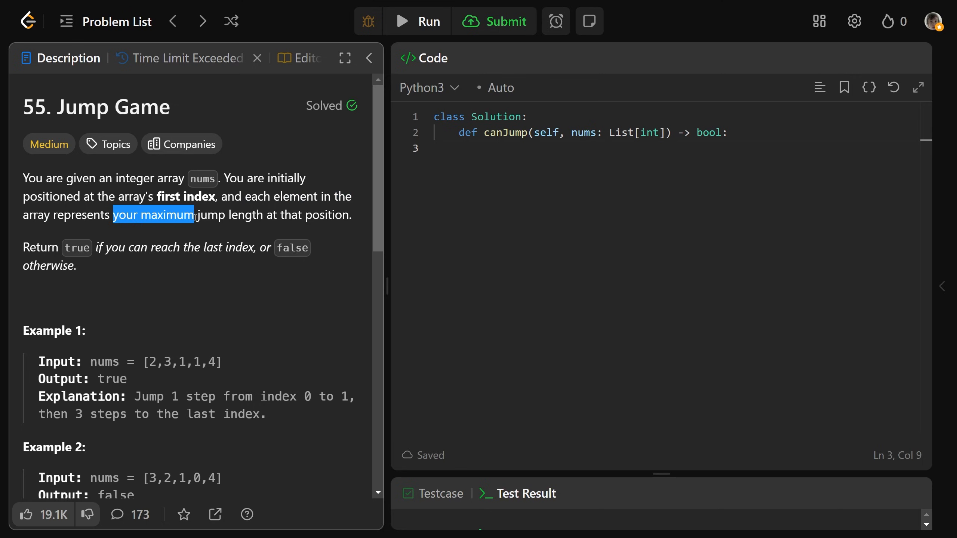
{"action": "left_click_drag", "start_coordinate": [194, 215], "coordinate": [350, 215]}
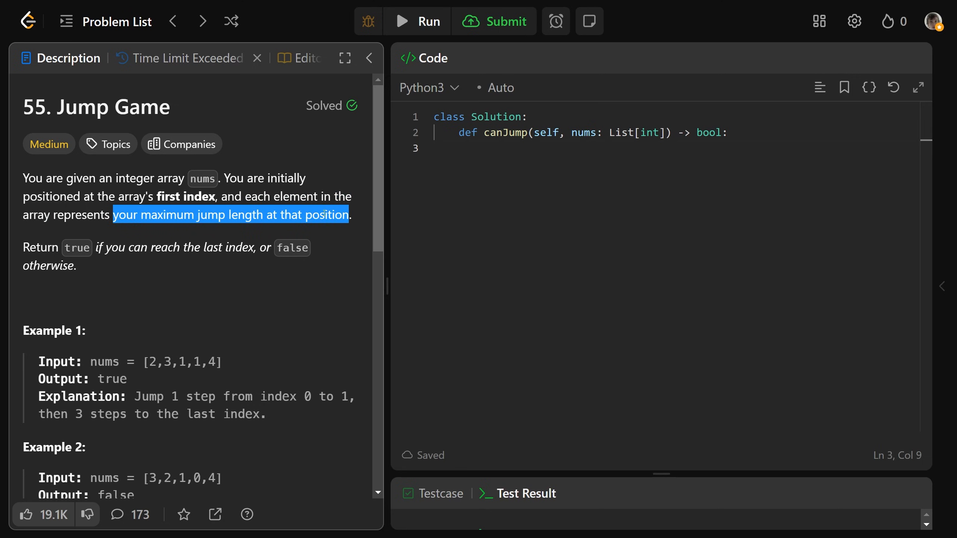
{"action": "left_click", "coordinate": [127, 248]}
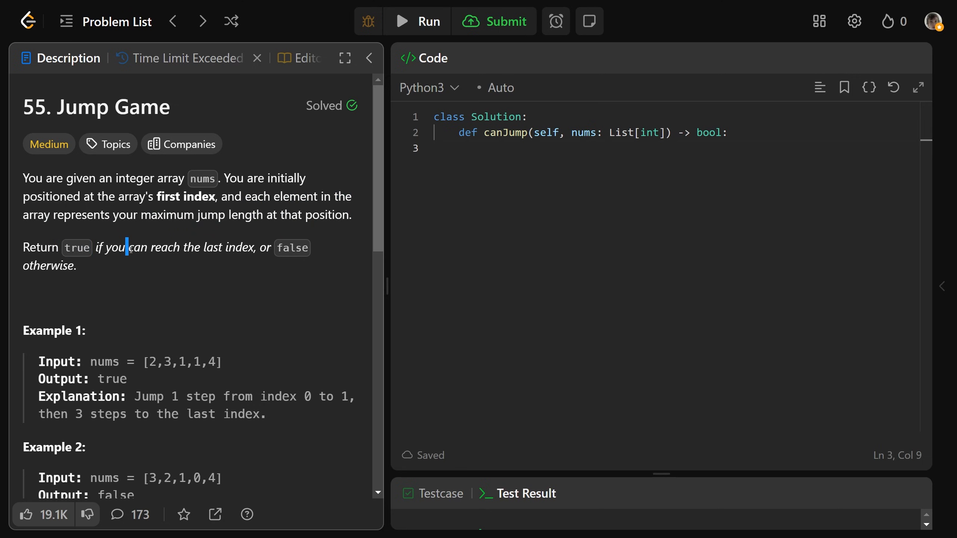
{"action": "double_click", "coordinate": [291, 247]}
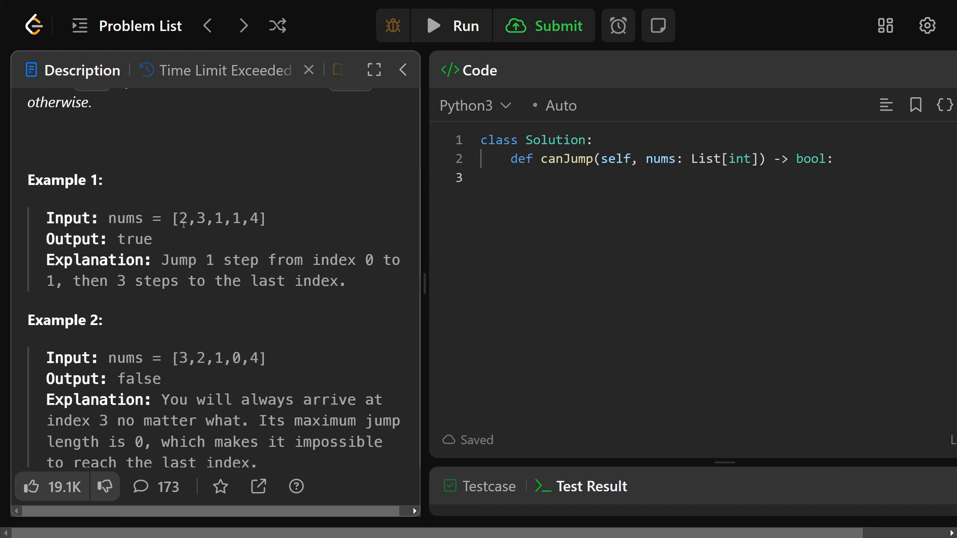
{"action": "double_click", "coordinate": [182, 218]}
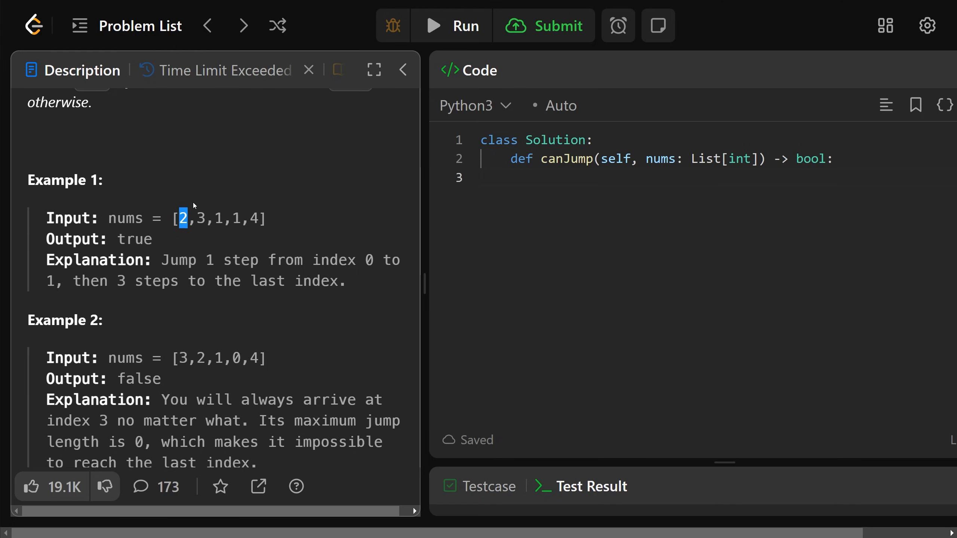
{"action": "mouse_move", "coordinate": [182, 198]}
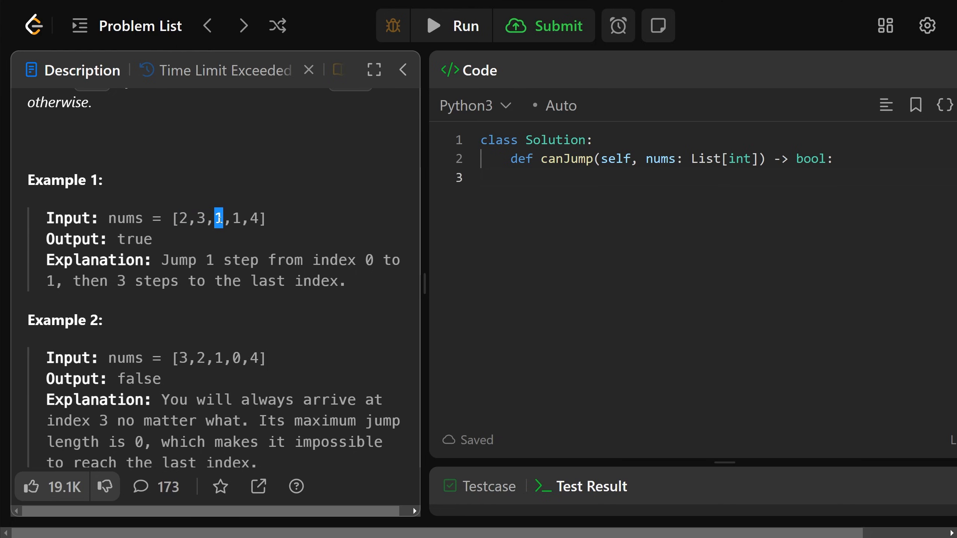
{"action": "mouse_move", "coordinate": [225, 231]}
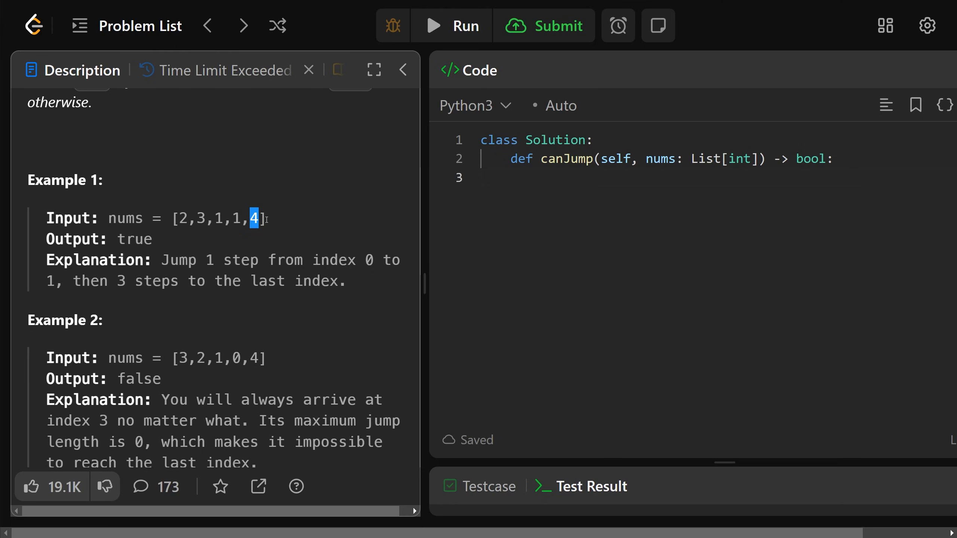
{"action": "mouse_move", "coordinate": [166, 242]}
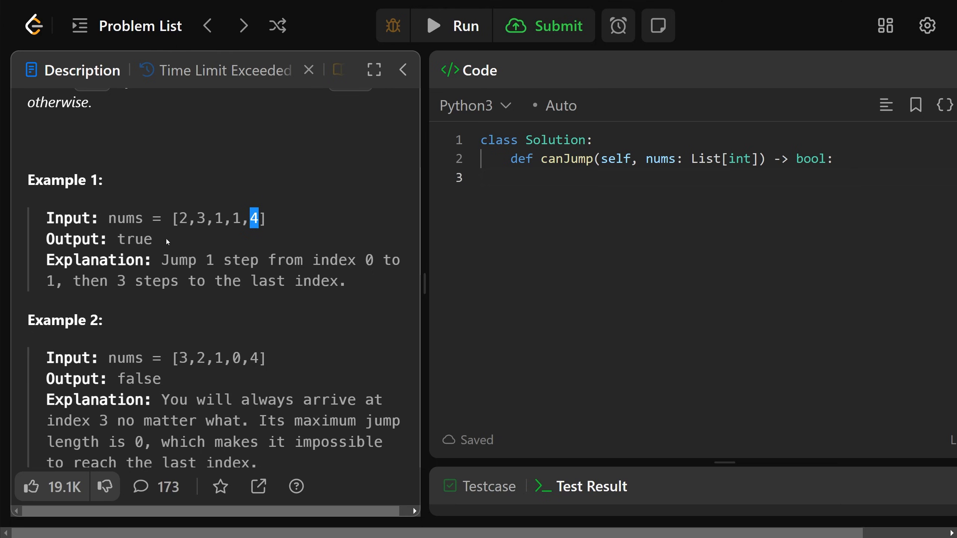
{"action": "double_click", "coordinate": [134, 238]}
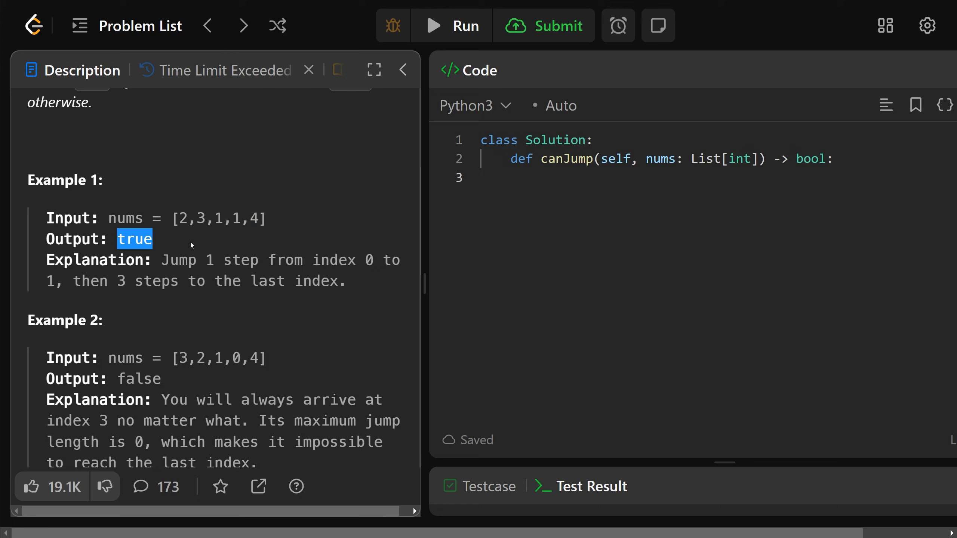
{"action": "scroll", "scroll_direction": "down", "scroll_amount": 3}
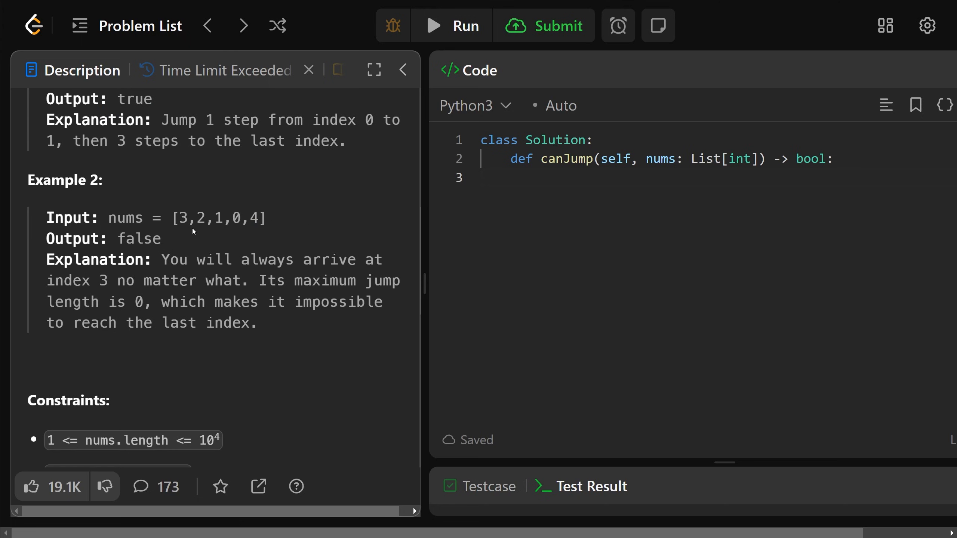
{"action": "double_click", "coordinate": [183, 218]}
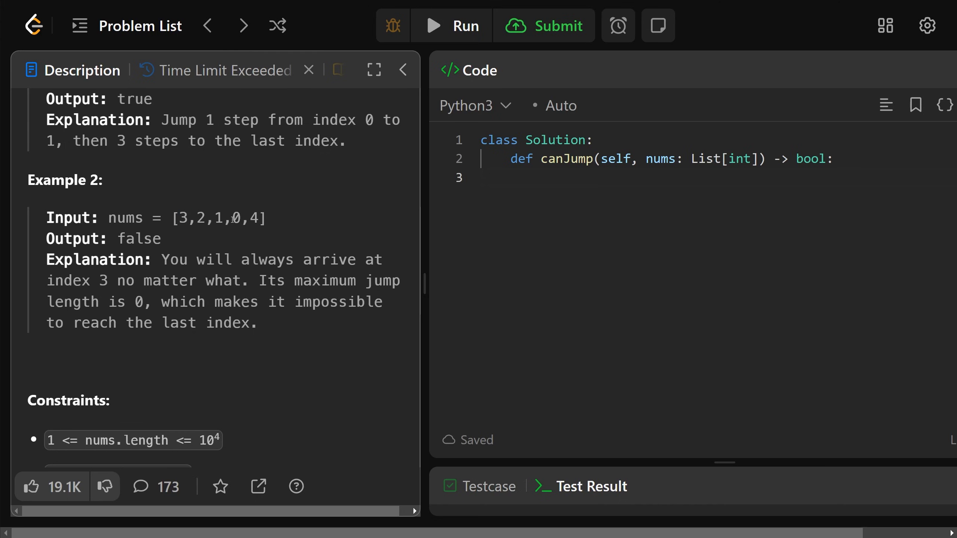
{"action": "double_click", "coordinate": [236, 218]}
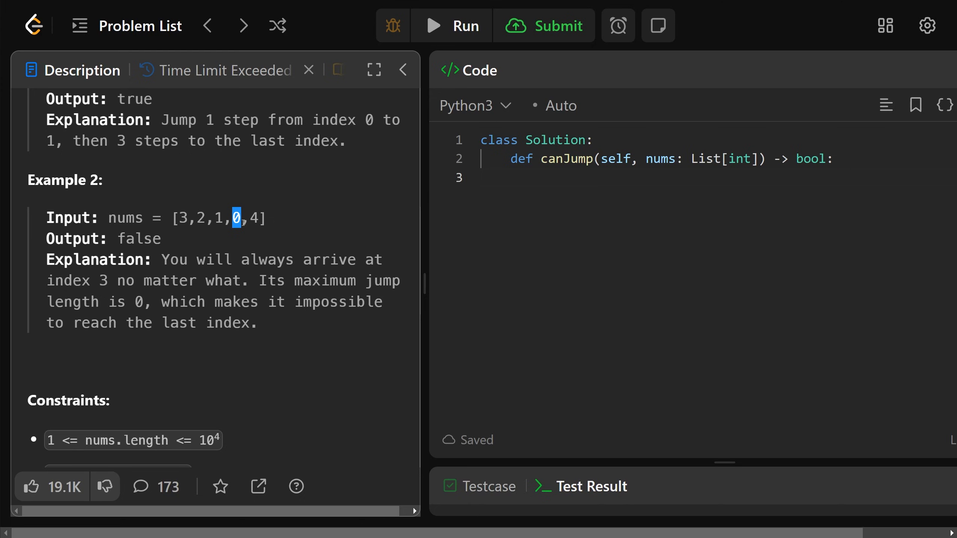
{"action": "mouse_move", "coordinate": [165, 246]}
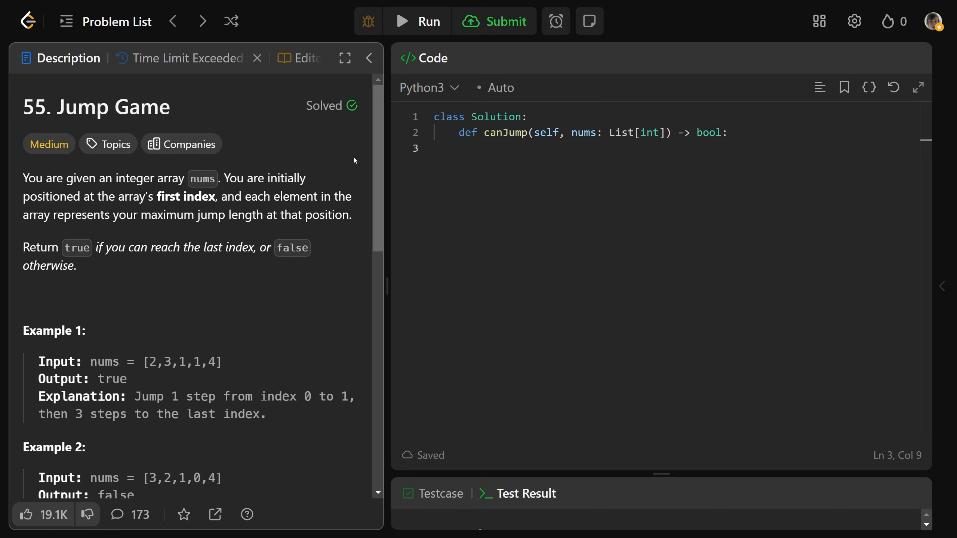
{"action": "mouse_move", "coordinate": [227, 366]}
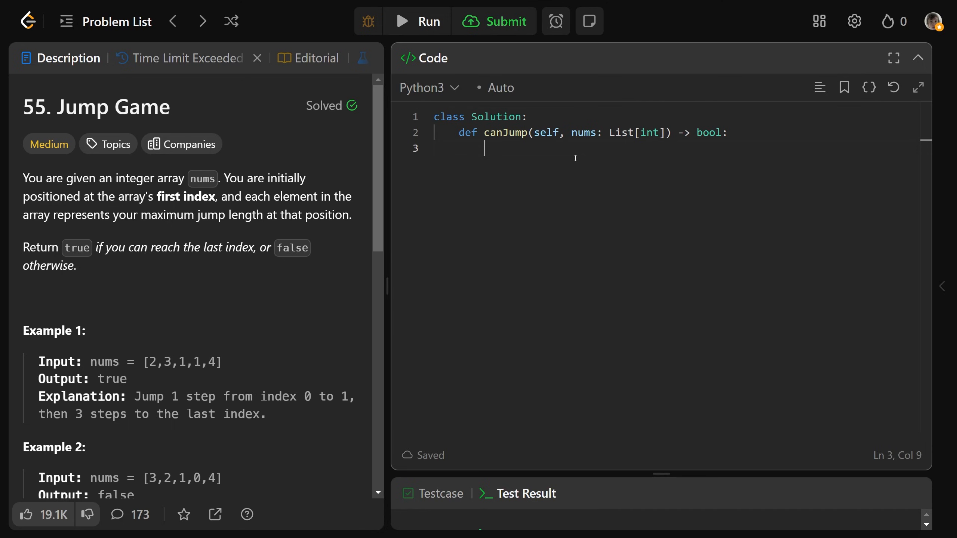
- Add comments '# Recursive Solution', '# Time: O(max(nums) ^ n)' and '# Space: O(n)'
{"action": "type", "text": "# Re"}
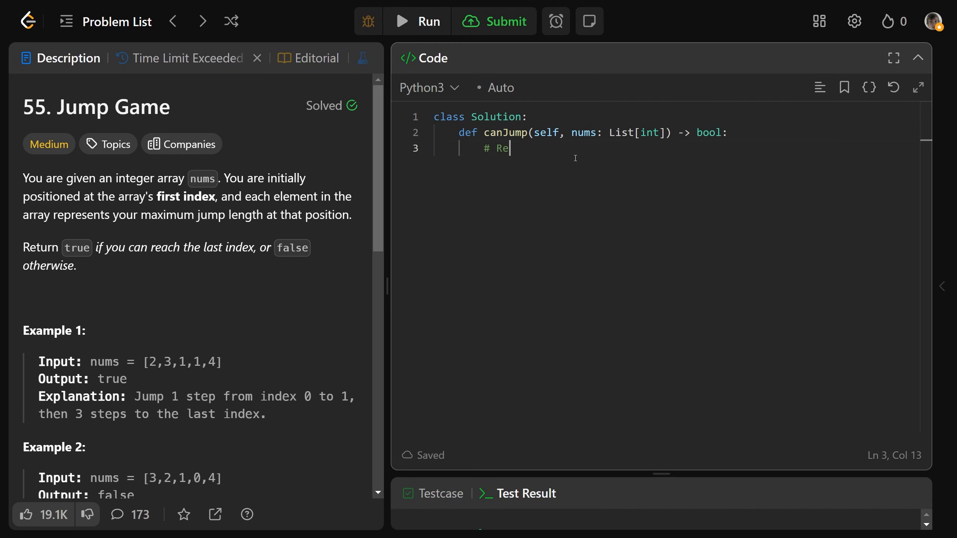
{"action": "type", "text": "cursive Solution"}
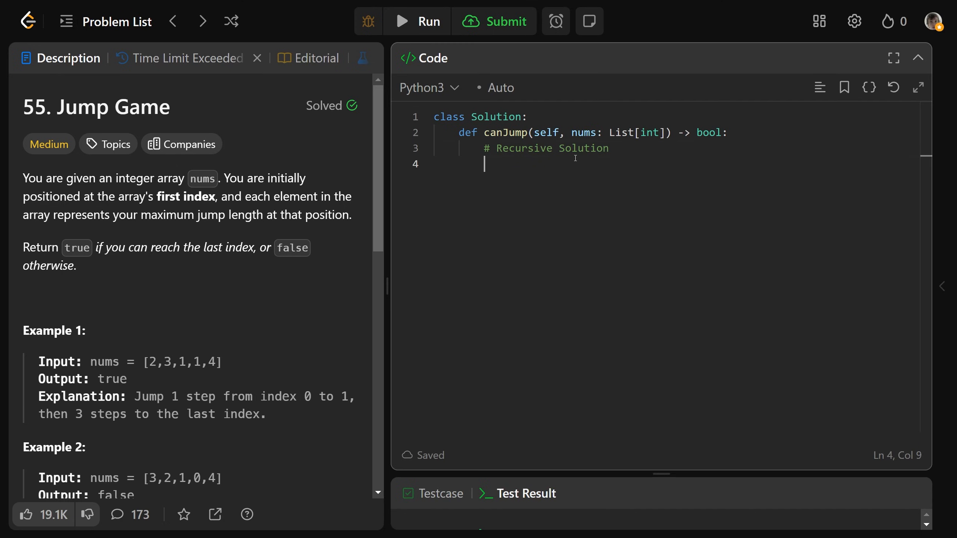
{"action": "type", "text": "# Time"}
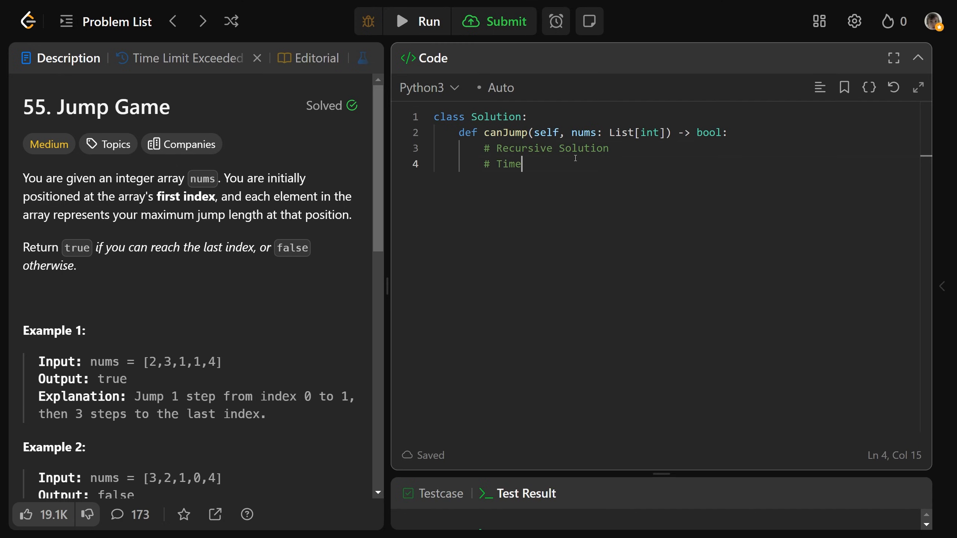
{"action": "type", "text": ": O"}
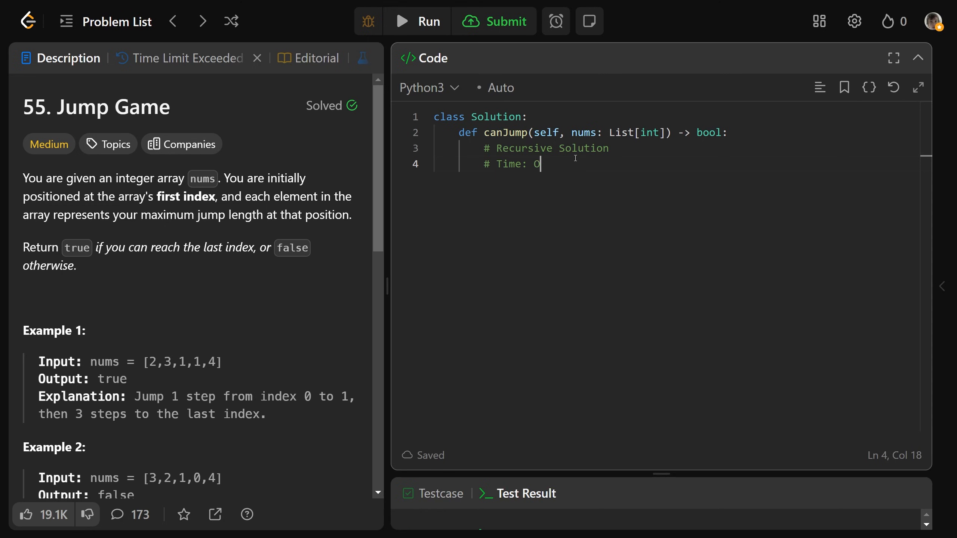
{"action": "type", "text": "(max(num))"}
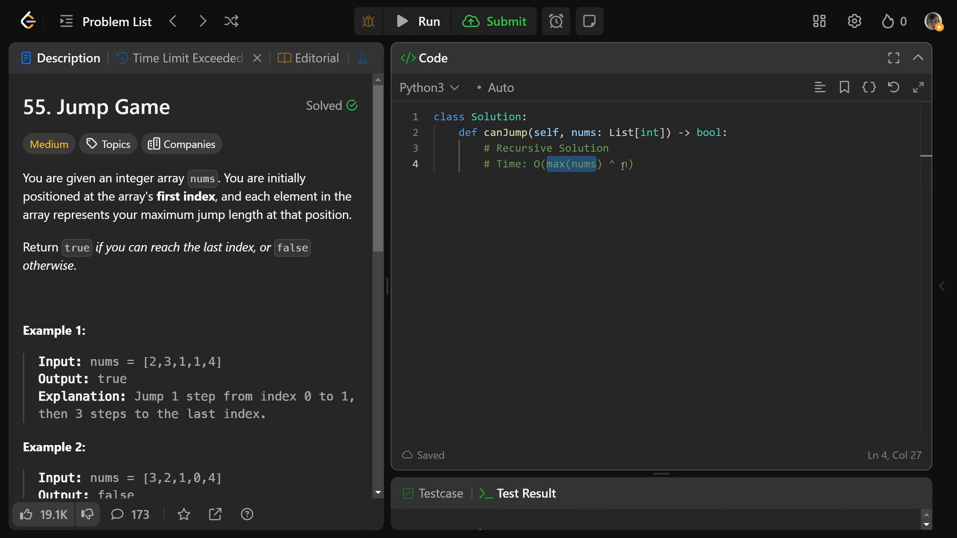
{"action": "left_click", "coordinate": [632, 164]}
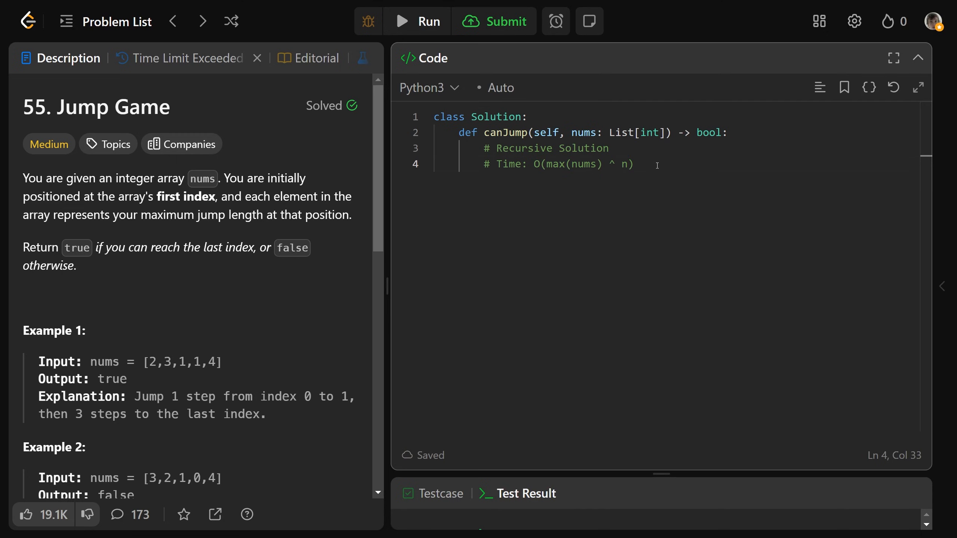
{"action": "key", "text": "Enter"}
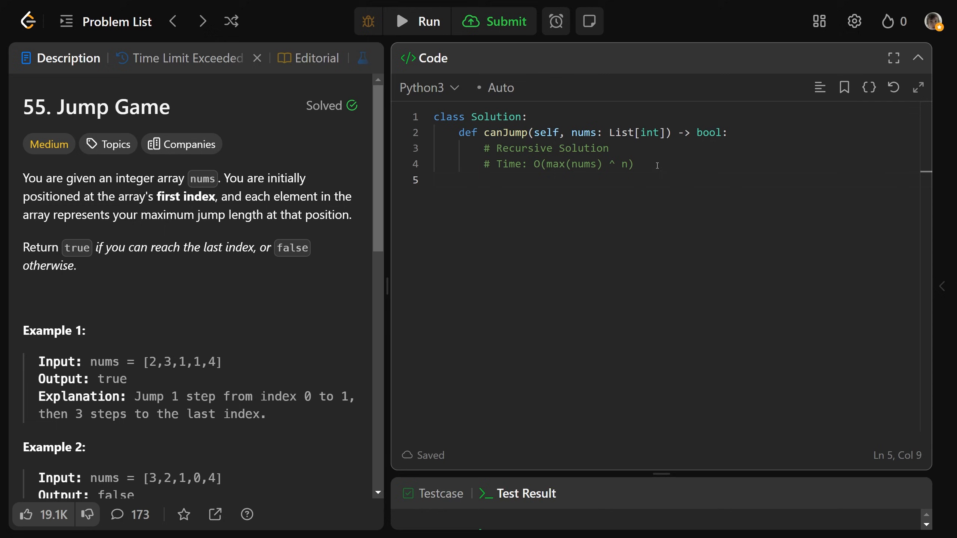
{"action": "type", "text": "# Space:"}
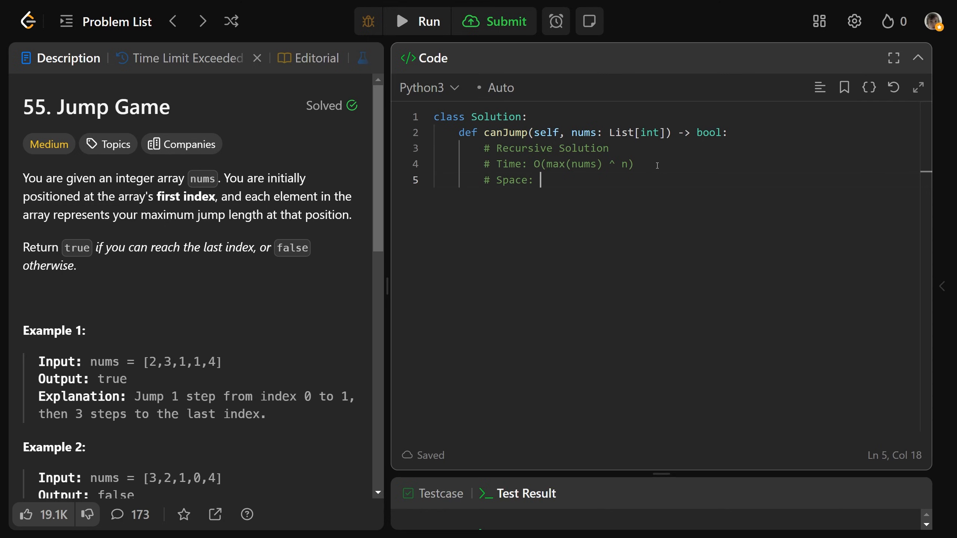
{"action": "type", "text": "O(n)"}
{"action": "type", "text": "n ="}
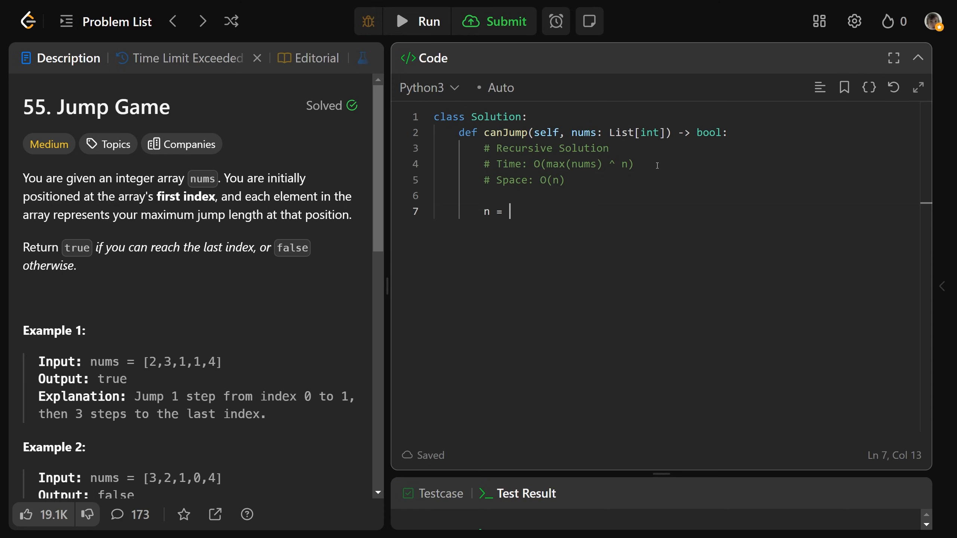
- Add n = len(nums) and a nested def can_reach(i): helper inside canJump
{"action": "type", "text": "len(nums)"}
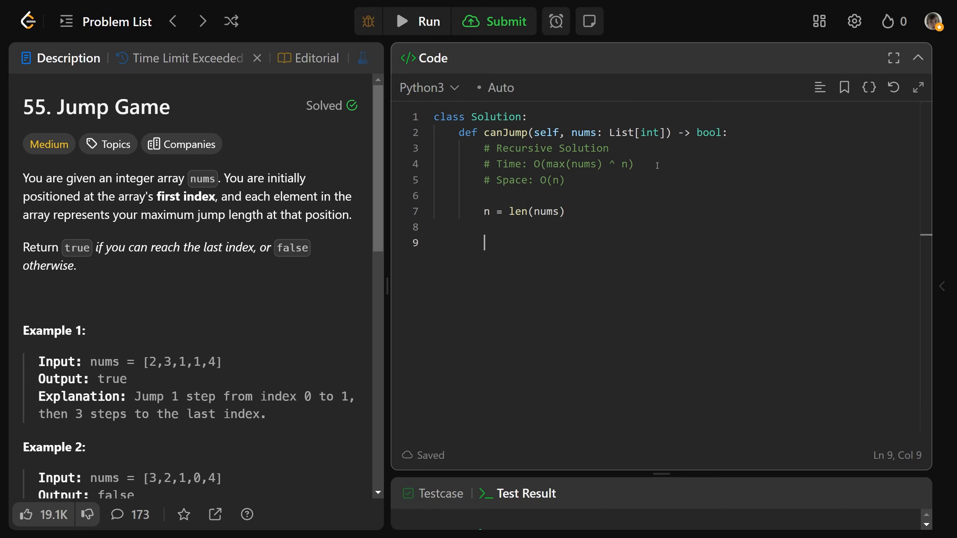
{"action": "type", "text": "de"}
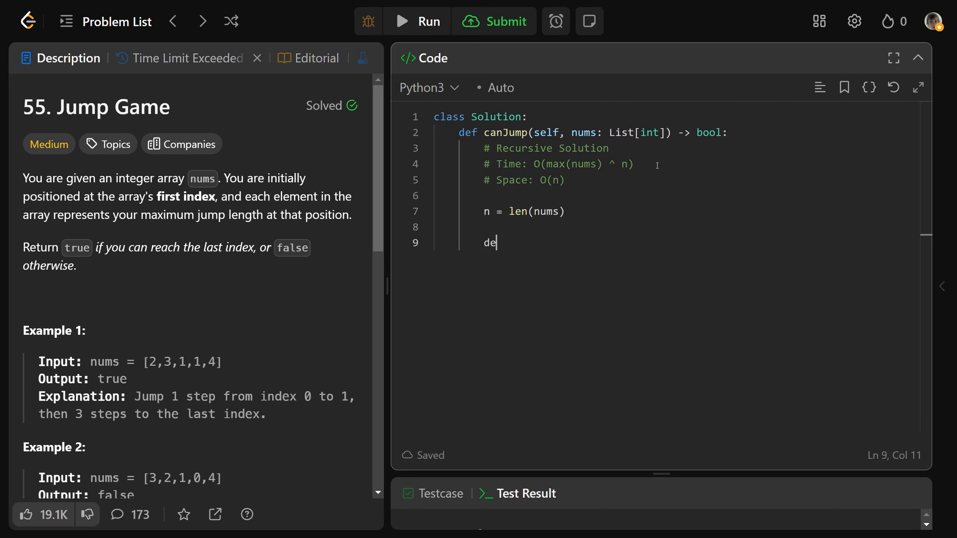
{"action": "type", "text": "f can_reach(i"}
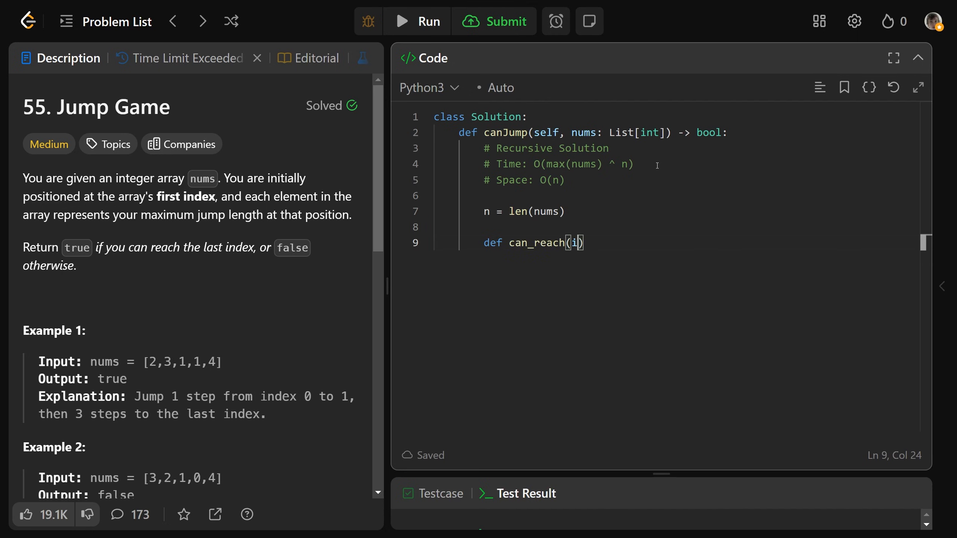
{"action": "type", "text": ":"}
{"action": "key", "text": "enter"}
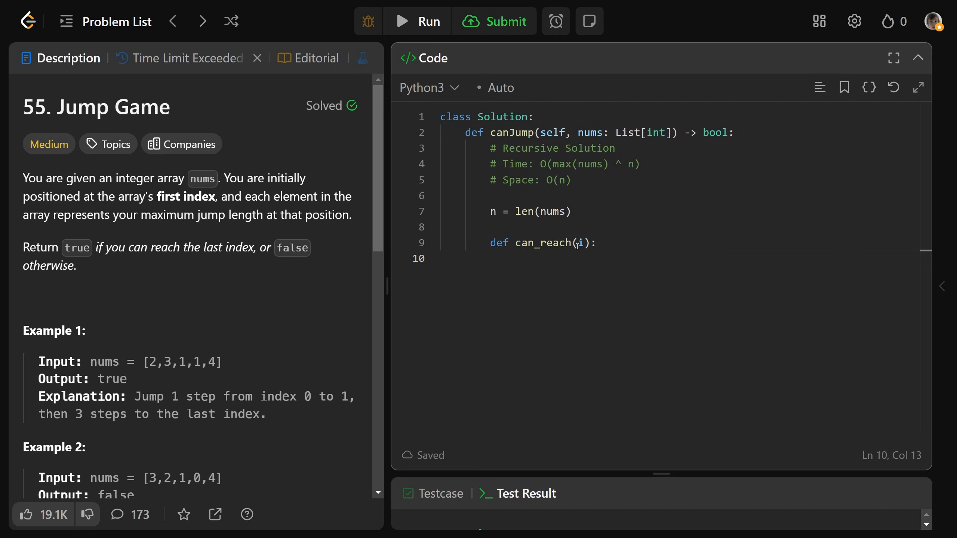
{"action": "double_click", "coordinate": [581, 242]}
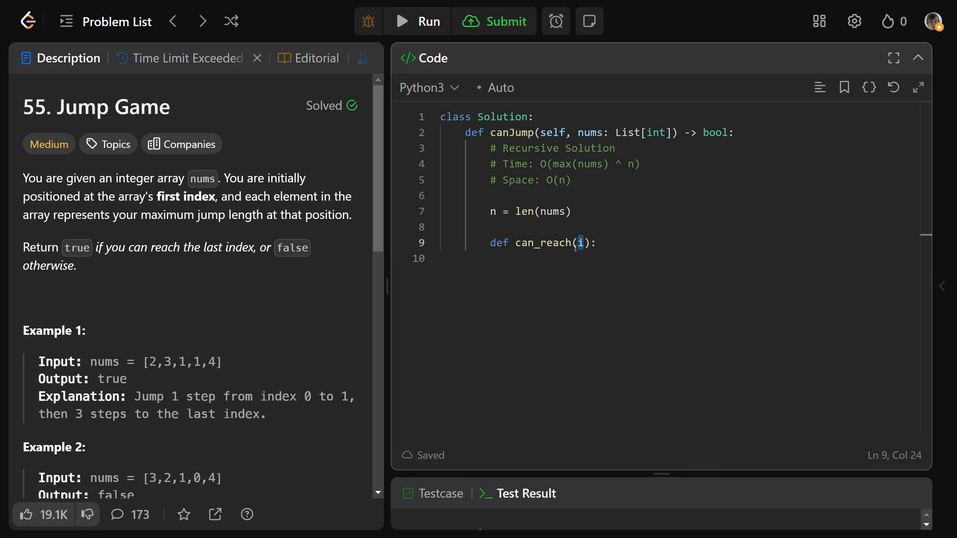
{"action": "mouse_move", "coordinate": [572, 262]}
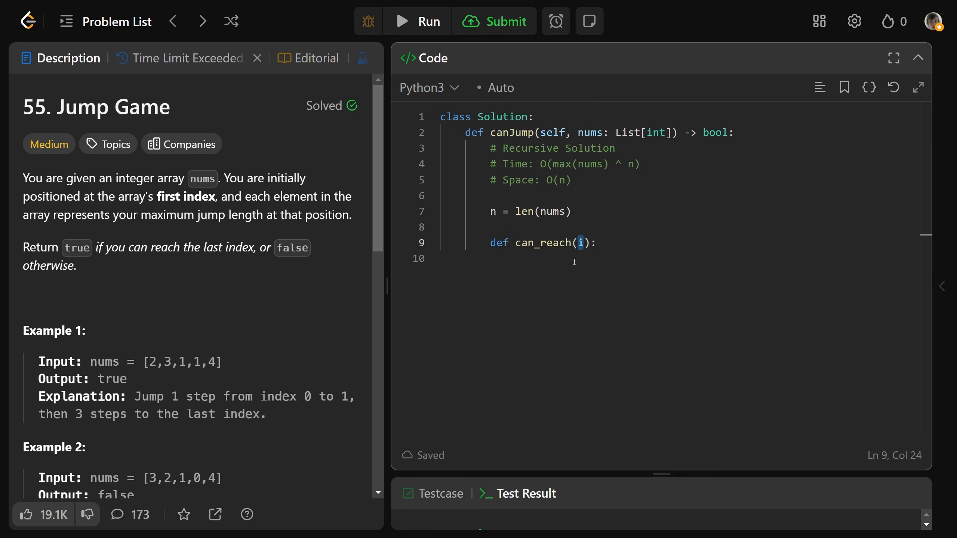
{"action": "left_click", "coordinate": [604, 258]}
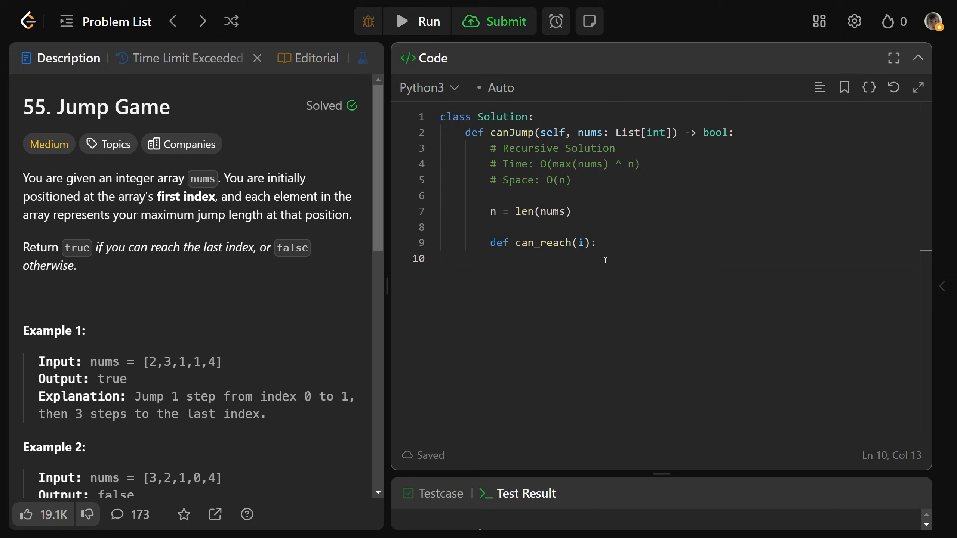
- Write the base case i == n-1 returning True and a loop over range(1, nums[i]+1) recursing on i+jump
{"action": "type", "text": "if i == n"}
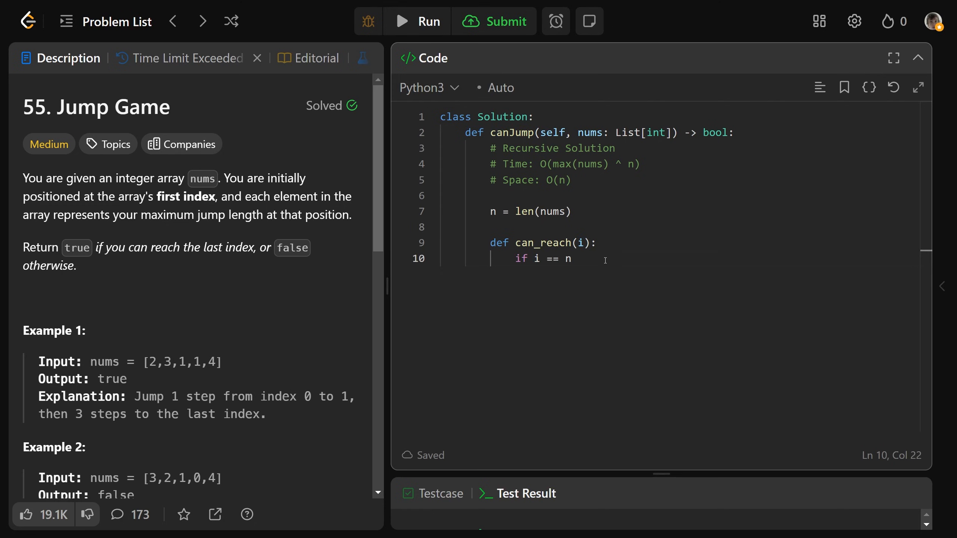
{"action": "type", "text": "-1:"}
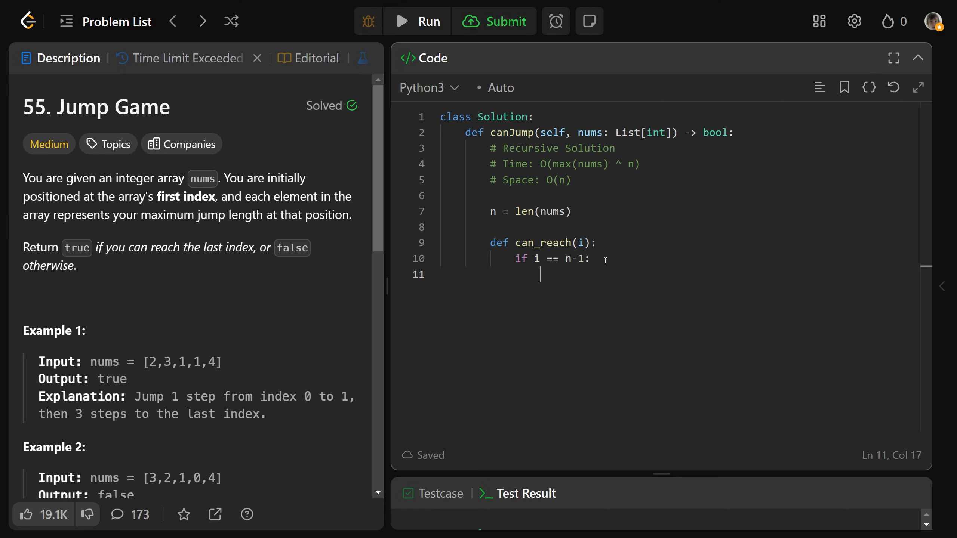
{"action": "type", "text": "return True"}
{"action": "type", "text": "for jump in"}
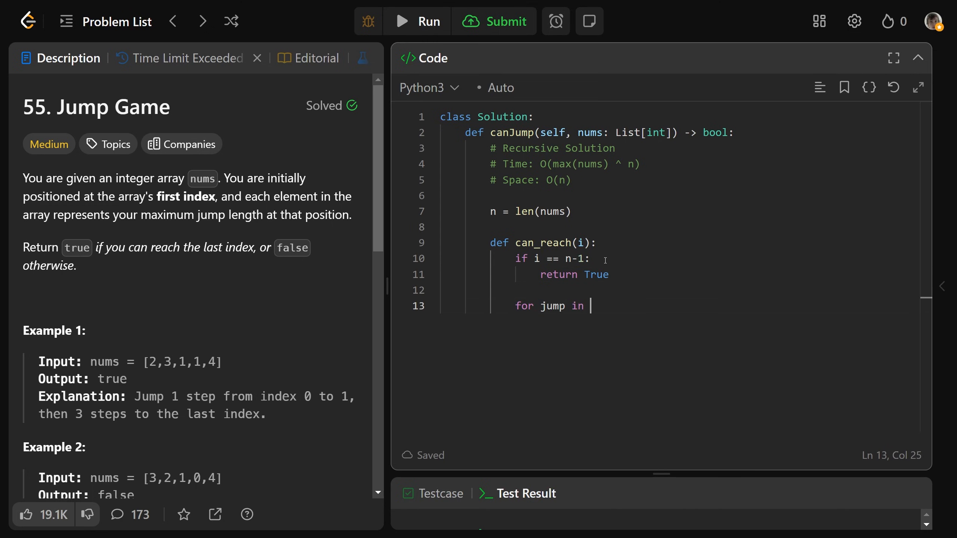
{"action": "type", "text": "range(1, nums)"}
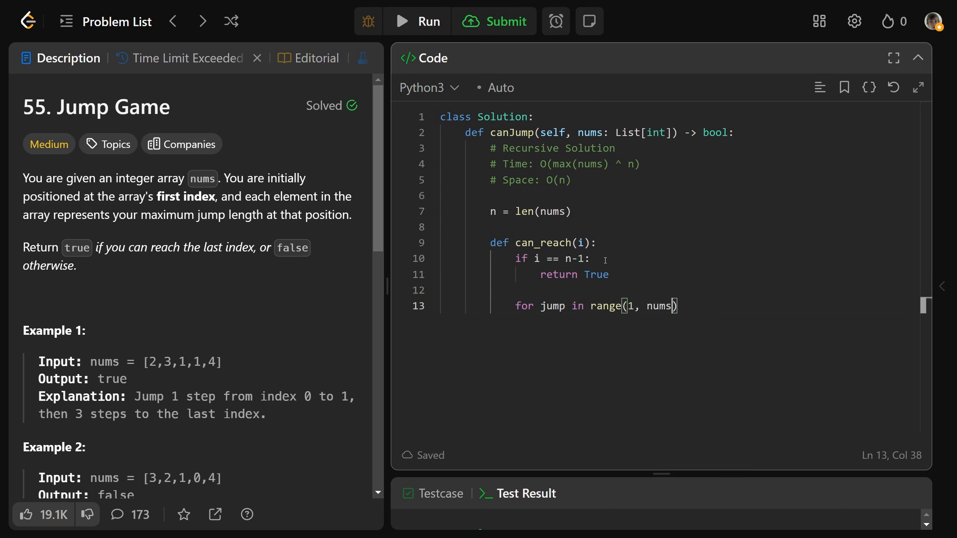
{"action": "type", "text": "[i]+1):"}
{"action": "type", "text": "if can_reach("}
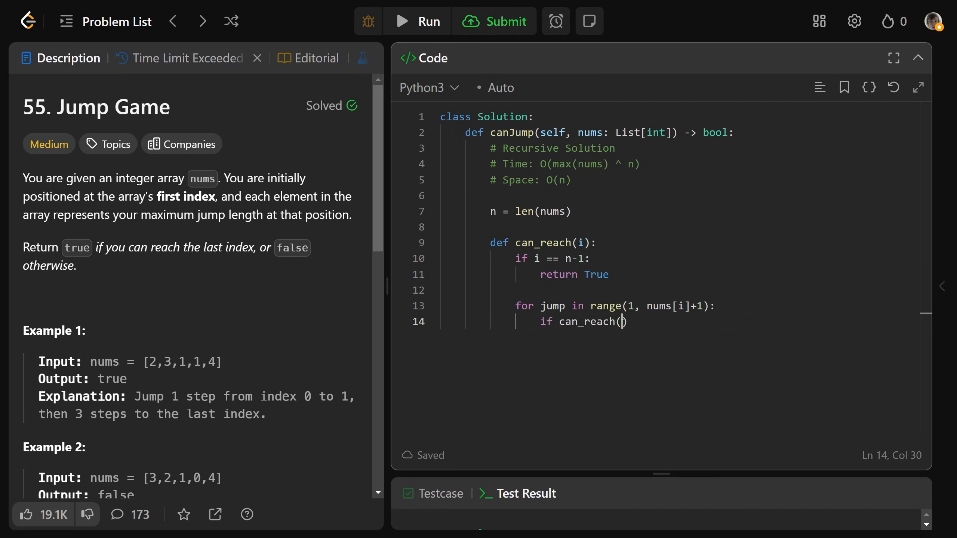
{"action": "type", "text": "i+j"}
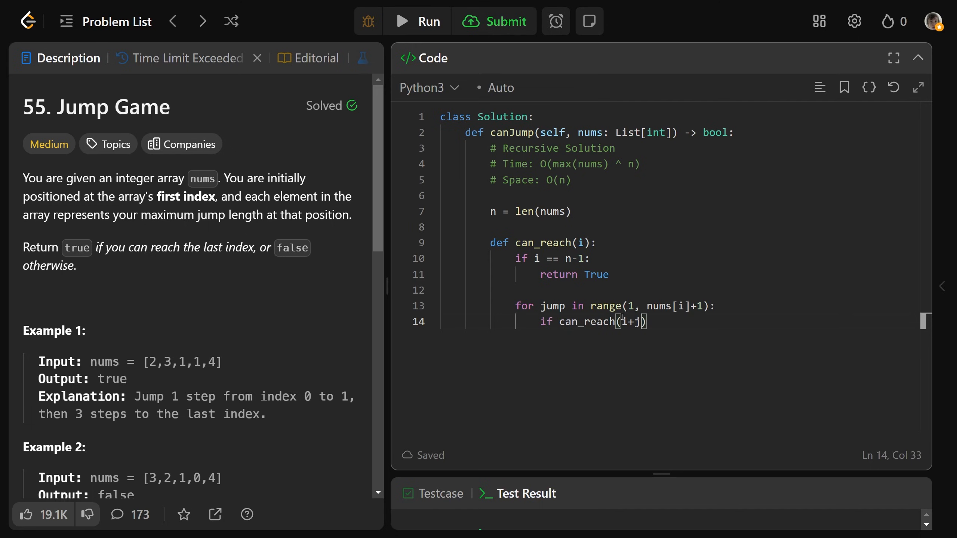
{"action": "type", "text": "ump"}
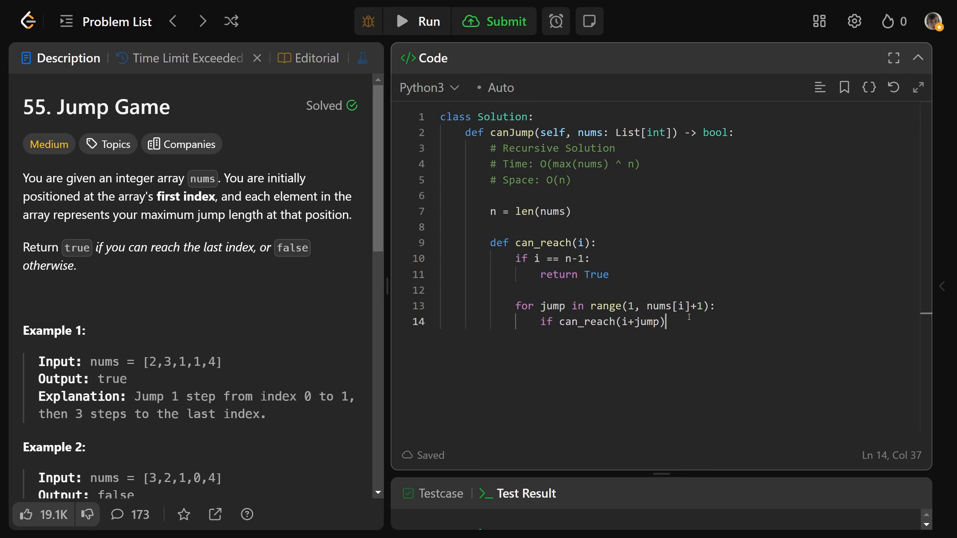
{"action": "type", "text": ":"}
{"action": "type", "text": "return True"}
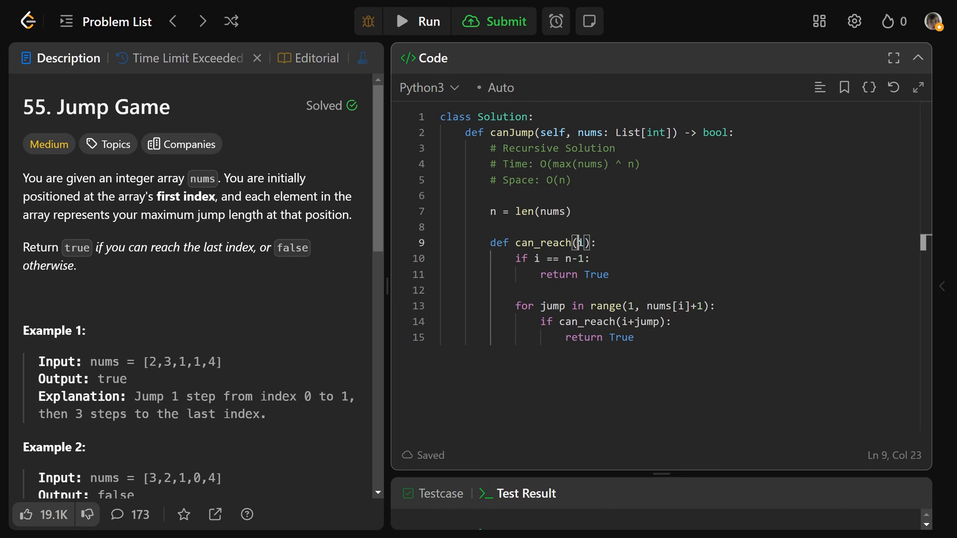
- Return False after the loop and make canJump return can_reach(0)
{"action": "key", "text": "enter"}
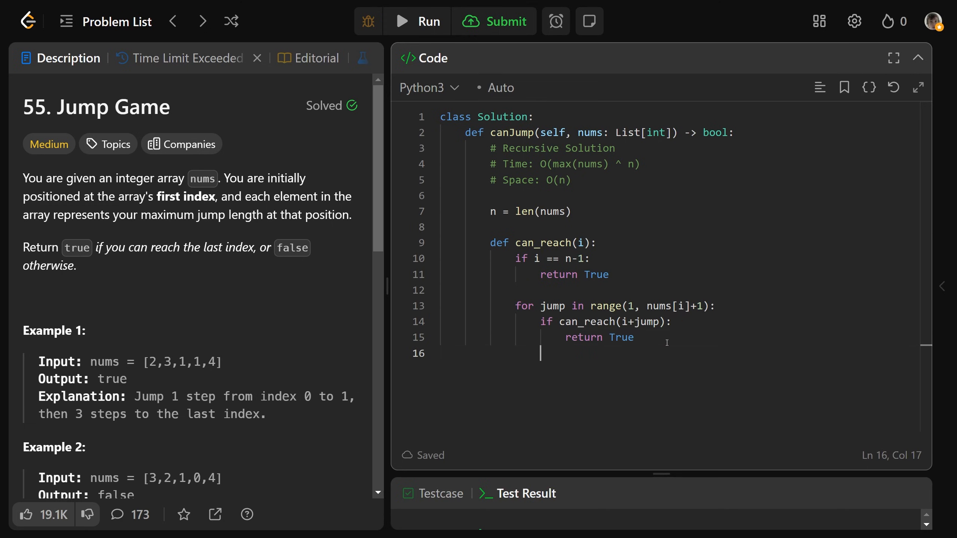
{"action": "key", "text": "enter"}
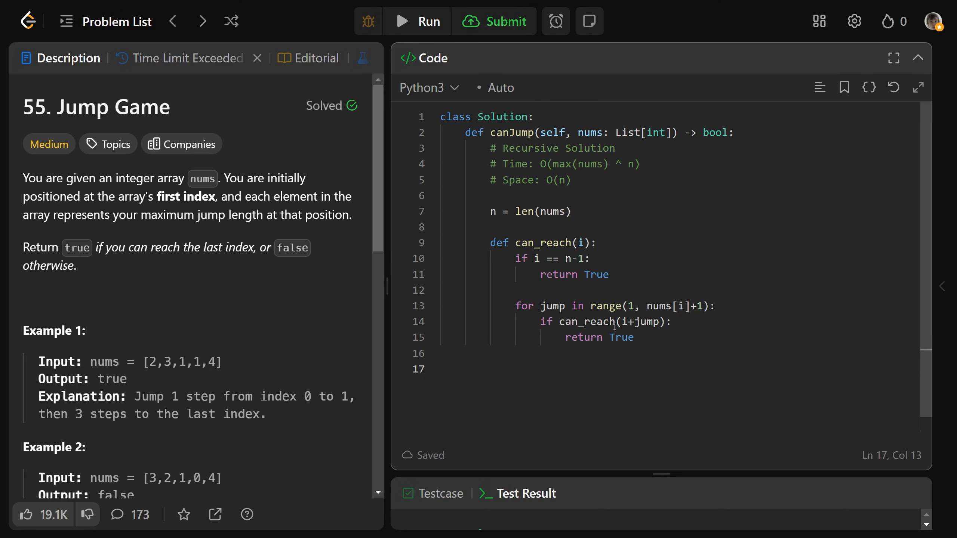
{"action": "type", "text": "return"}
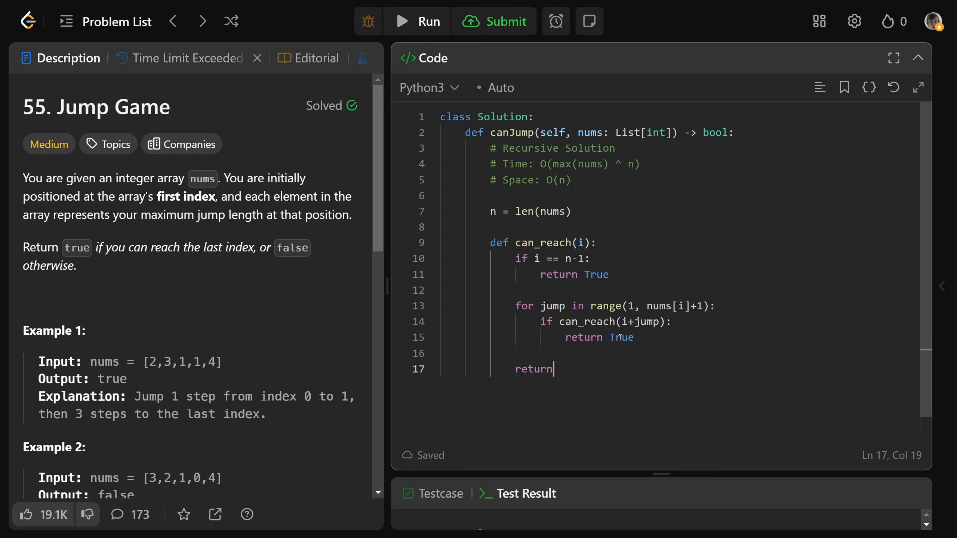
{"action": "type", "text": "False"}
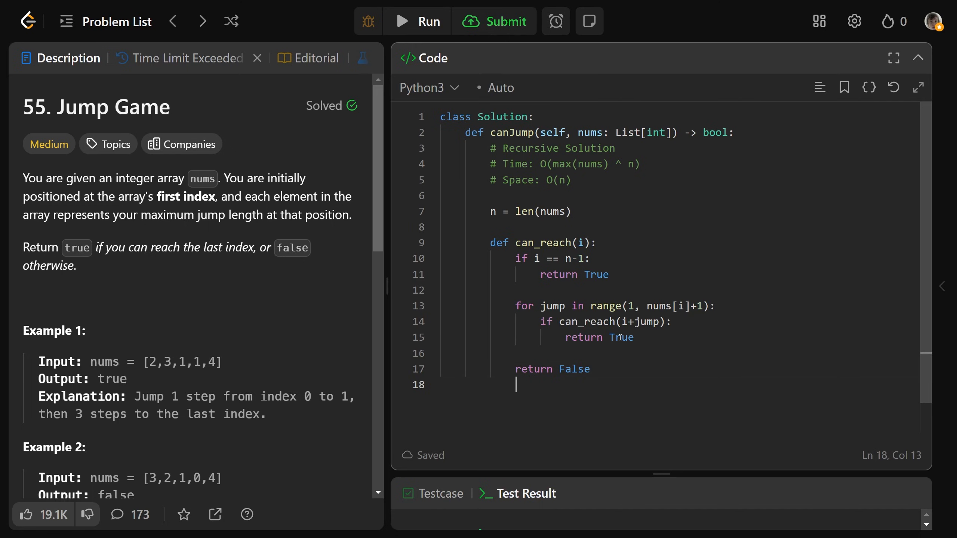
{"action": "type", "text": "return"}
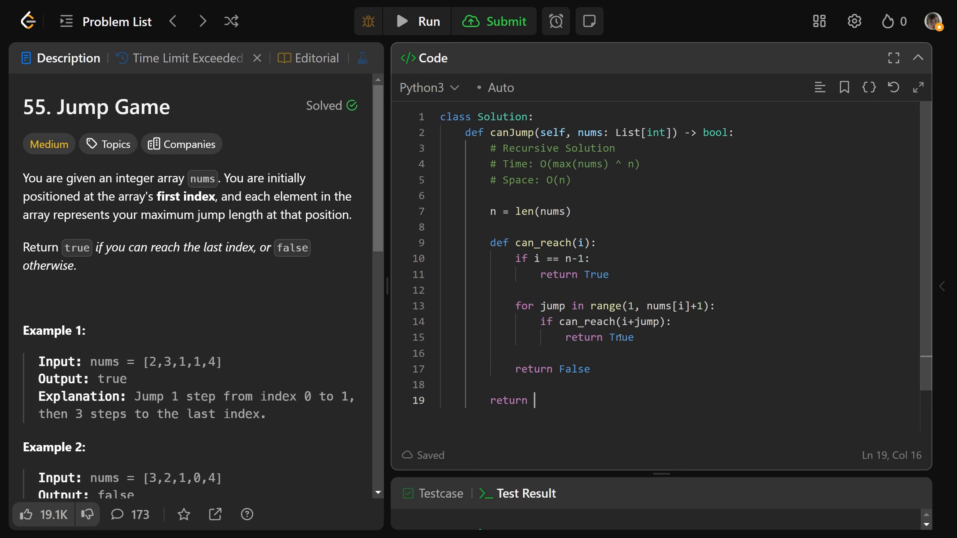
{"action": "type", "text": "can_reach(0)"}
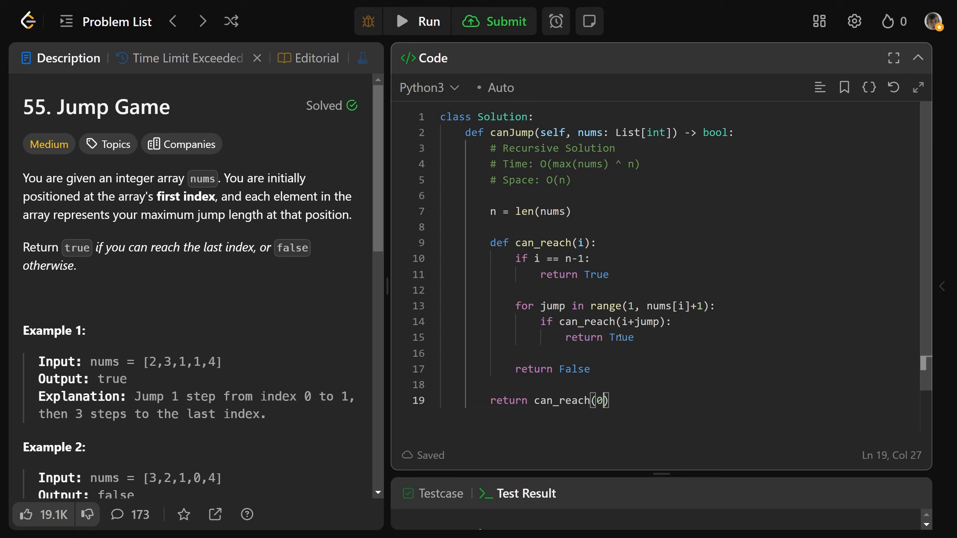
{"action": "key", "text": "Backspace"}
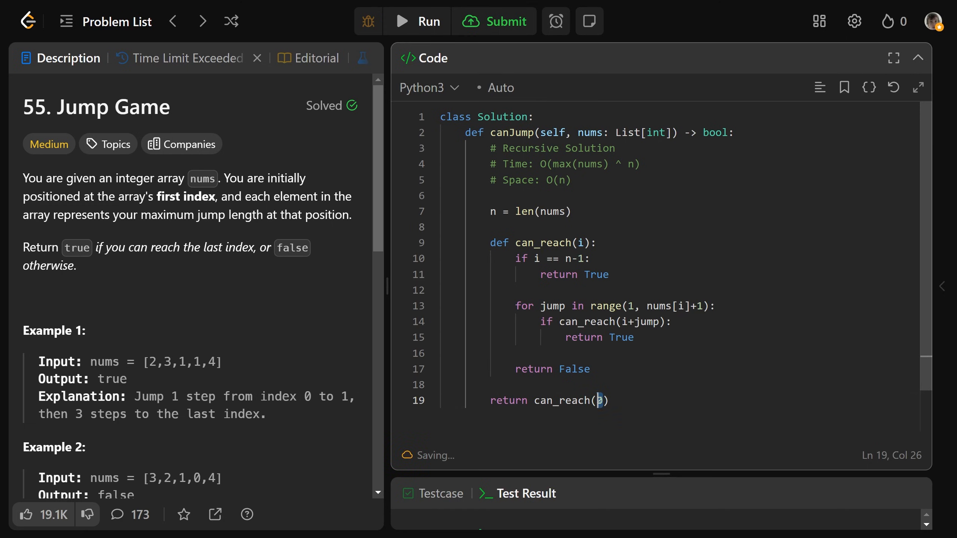
{"action": "type", "text": "0"}
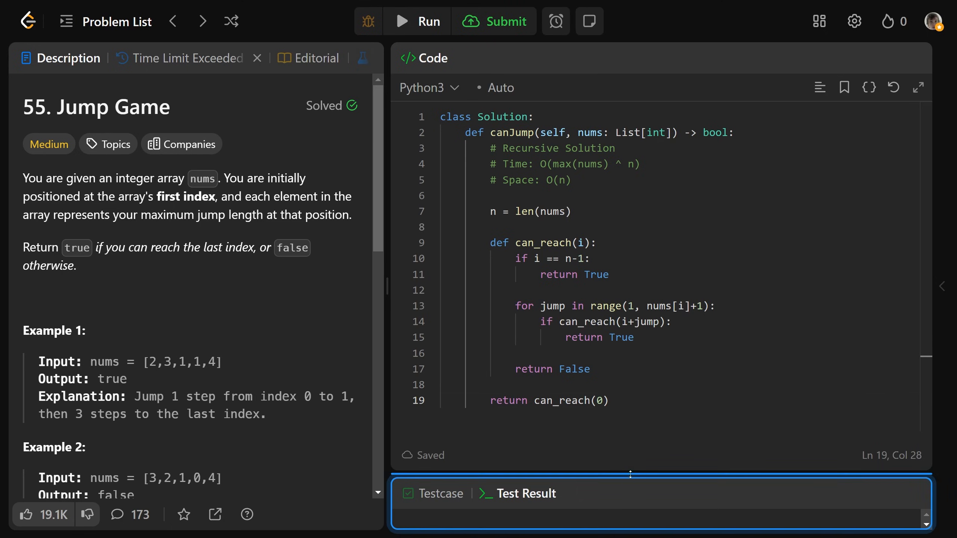
{"action": "left_click", "coordinate": [495, 21]}
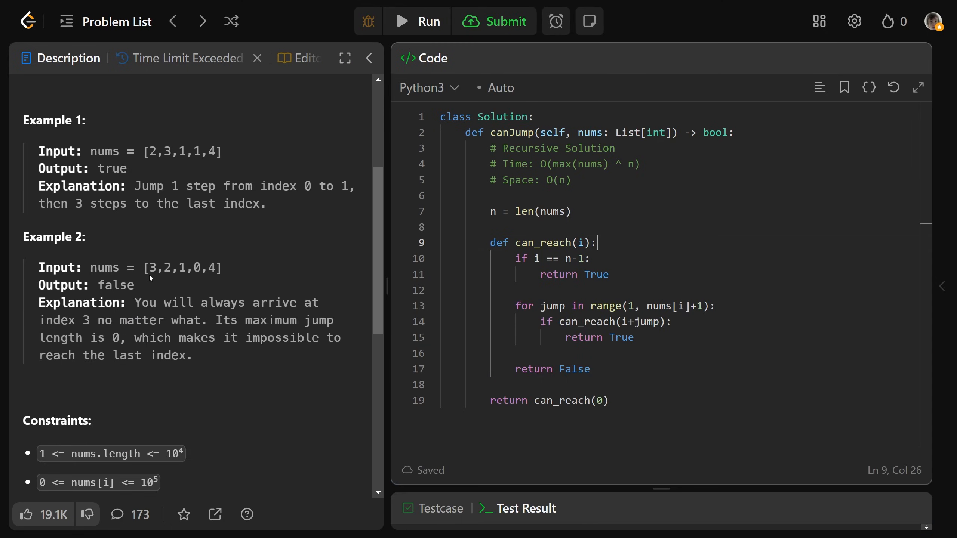
{"action": "mouse_move", "coordinate": [323, 271]}
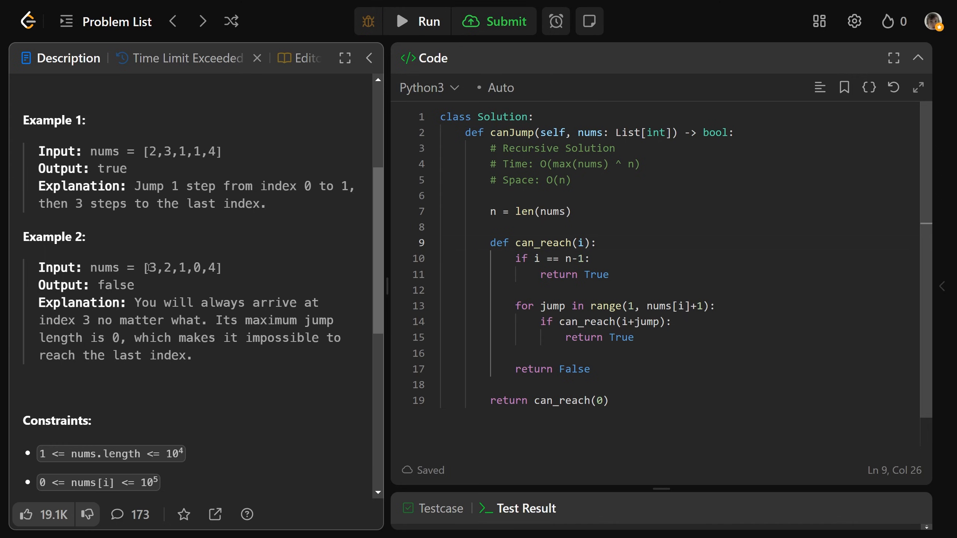
{"action": "double_click", "coordinate": [151, 268]}
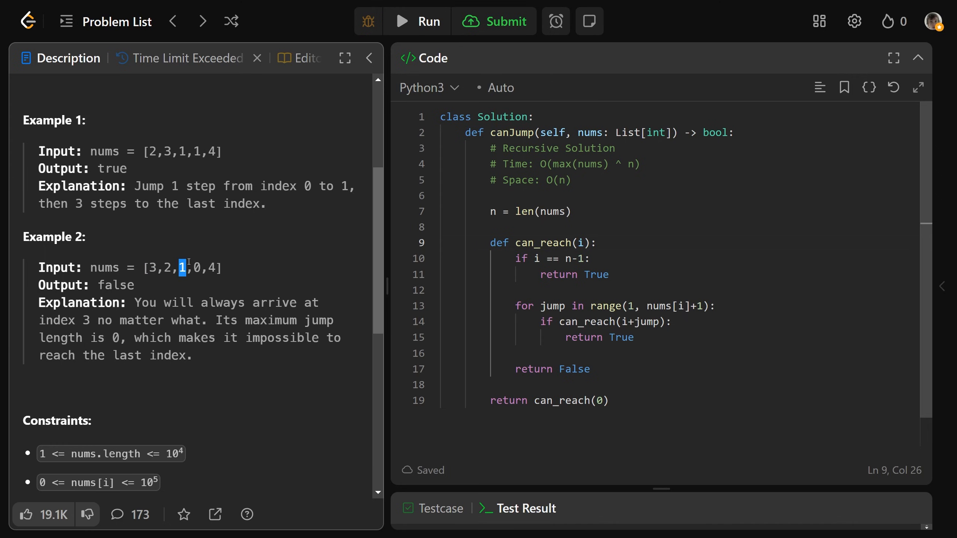
{"action": "mouse_move", "coordinate": [186, 253]}
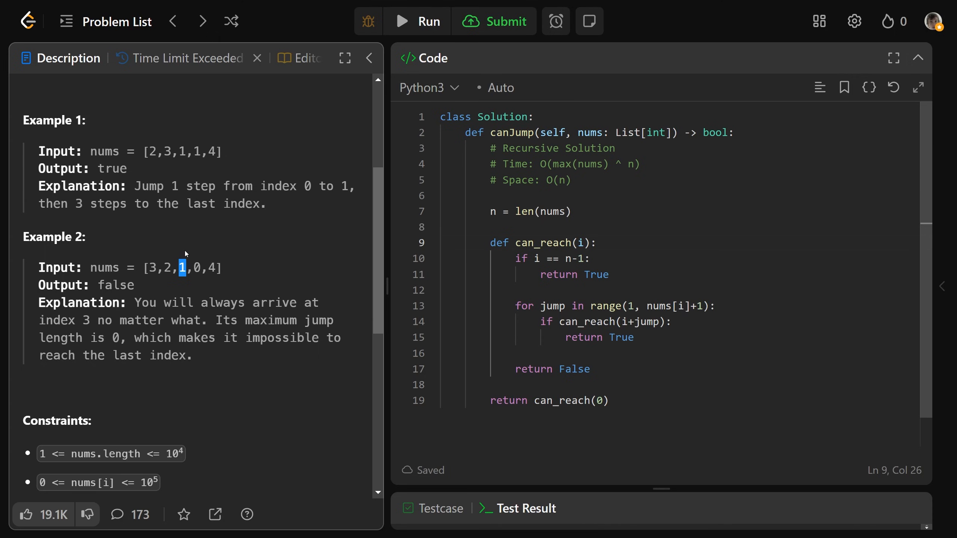
{"action": "mouse_move", "coordinate": [193, 263]}
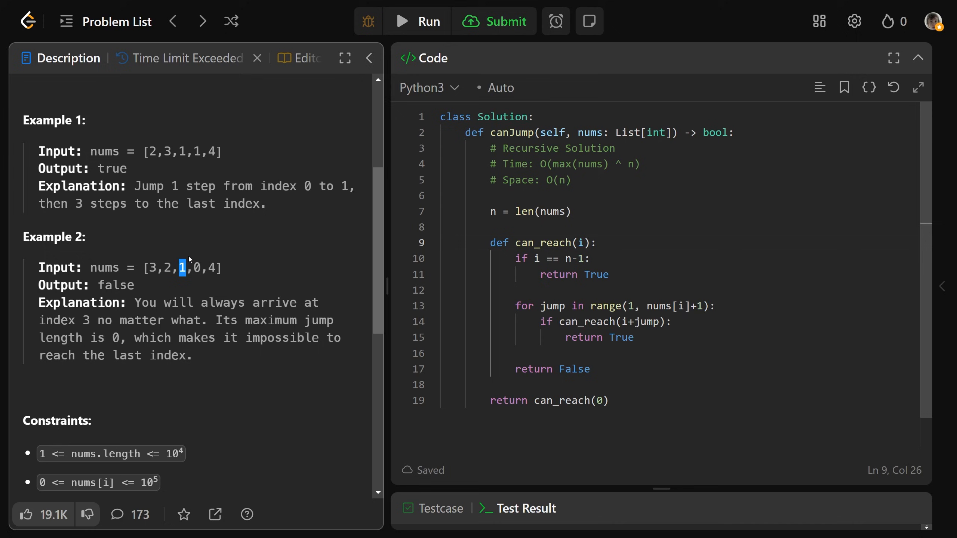
{"action": "mouse_move", "coordinate": [189, 259]}
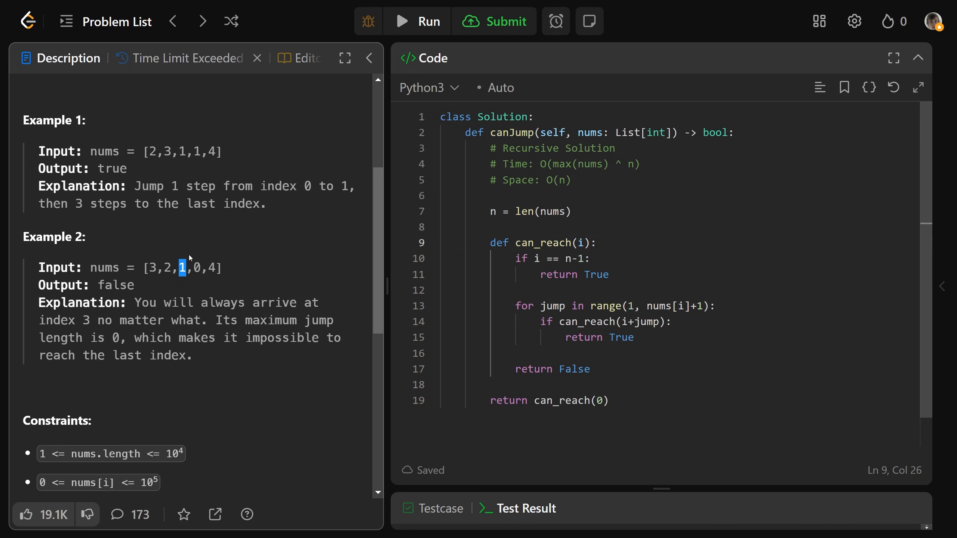
{"action": "mouse_move", "coordinate": [190, 272]}
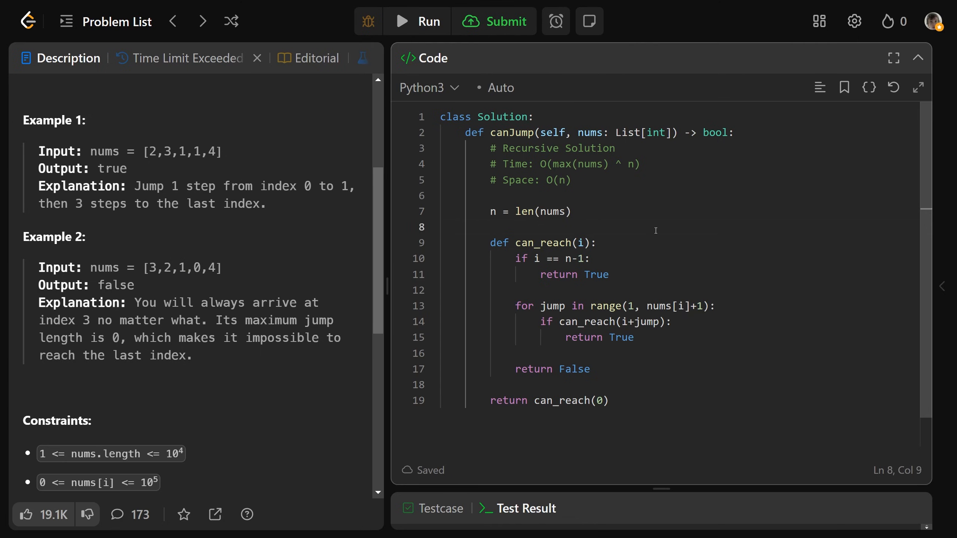
- Create memo = {n-1: True} and return memo[i] when i is already in memo
{"action": "type", "text": "memo ="}
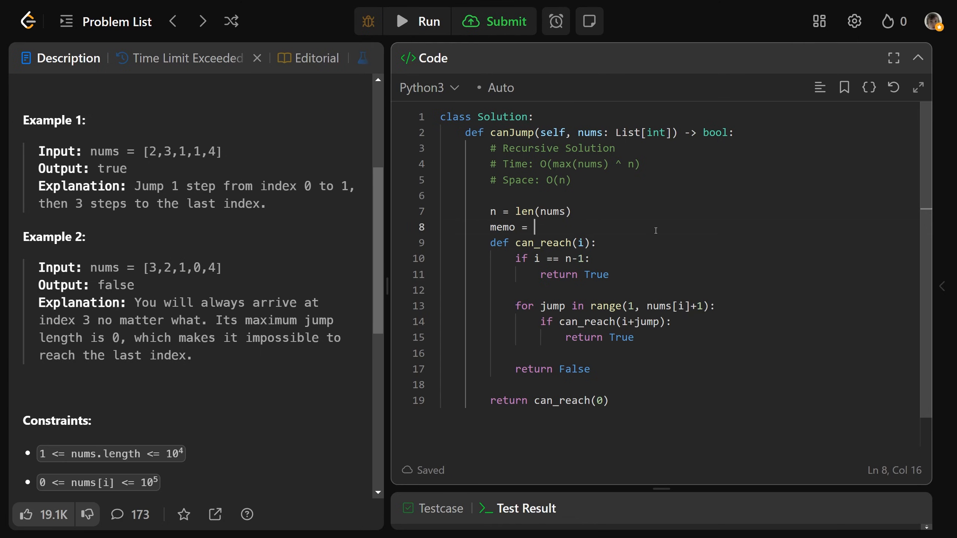
{"action": "type", "text": "{n-1}"}
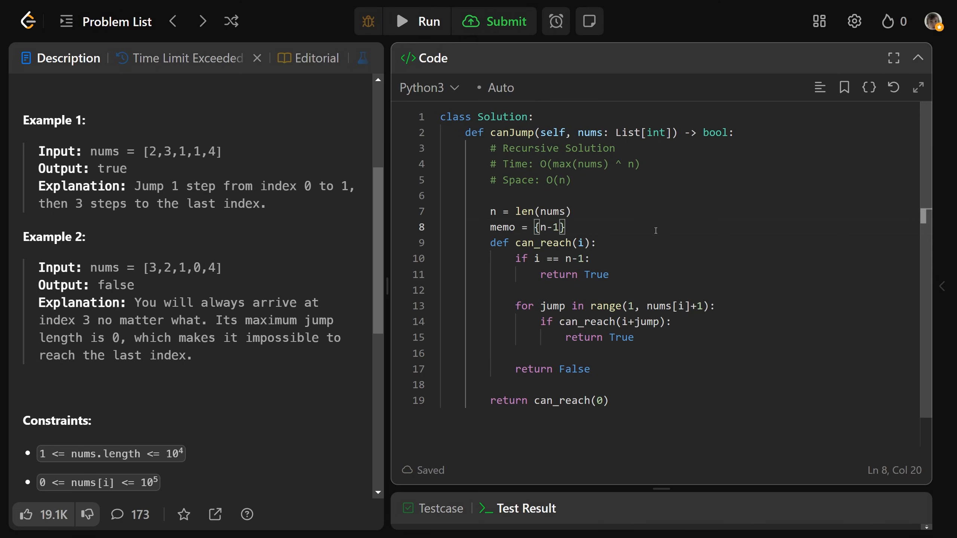
{"action": "type", "text": ": True"}
{"action": "left_click", "coordinate": [679, 259]}
{"action": "type", "text": "if i "}
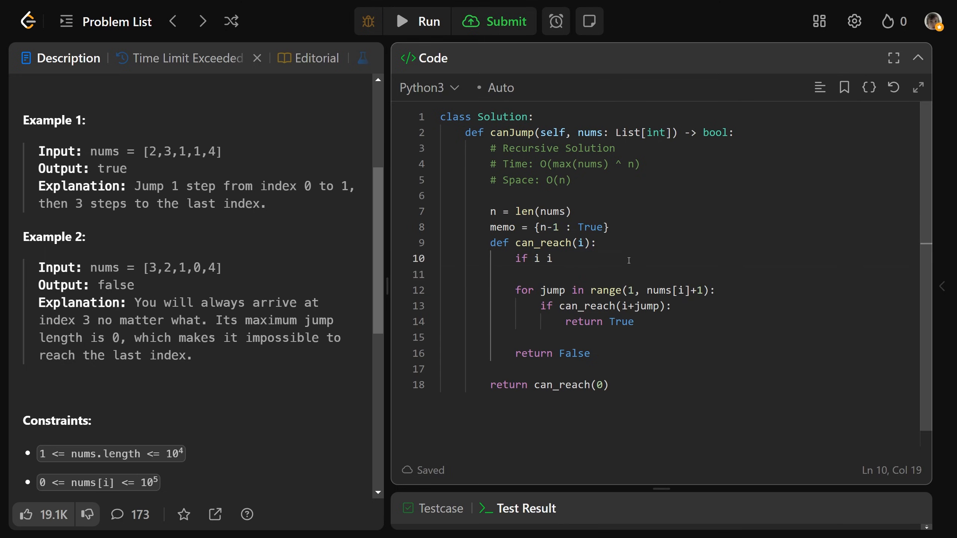
{"action": "type", "text": "in memo:"}
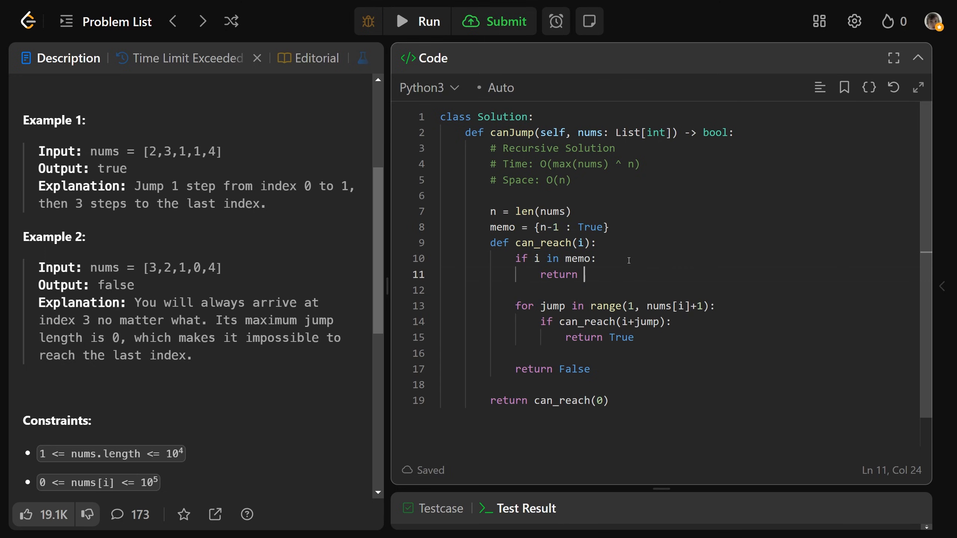
{"action": "type", "text": "memo[i]"}
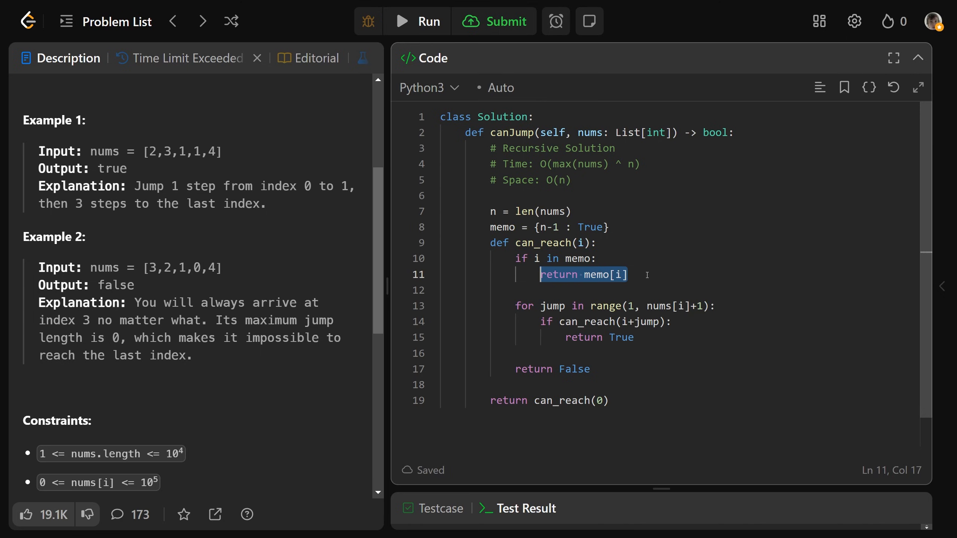
{"action": "left_click", "coordinate": [627, 275]}
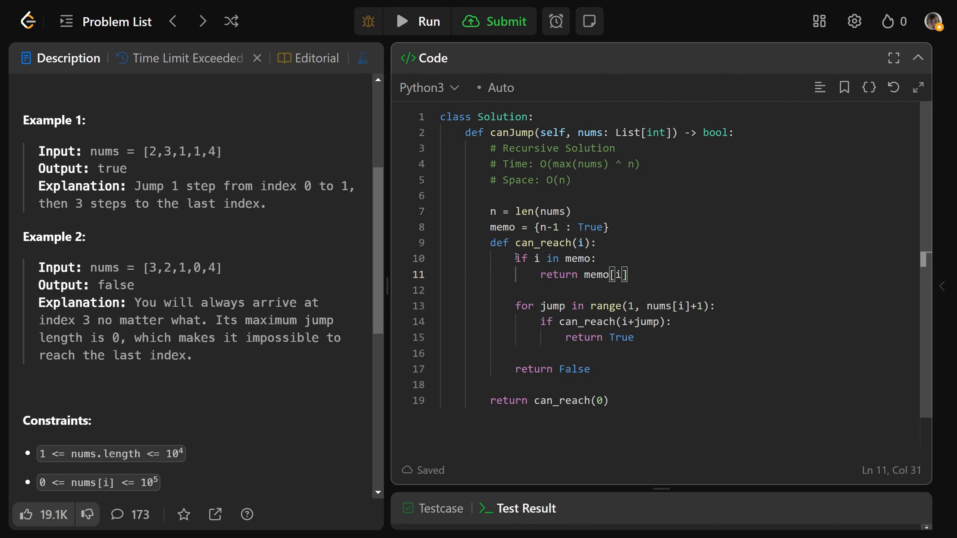
{"action": "mouse_move", "coordinate": [680, 323]}
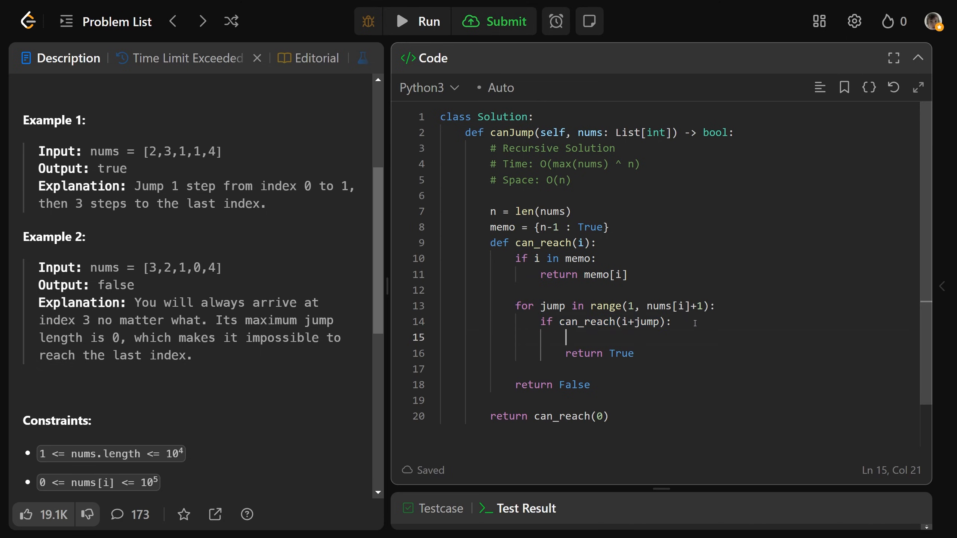
- Set memo[i] = True before returning True and memo[i] before returning False
{"action": "type", "text": "memo[i]"}
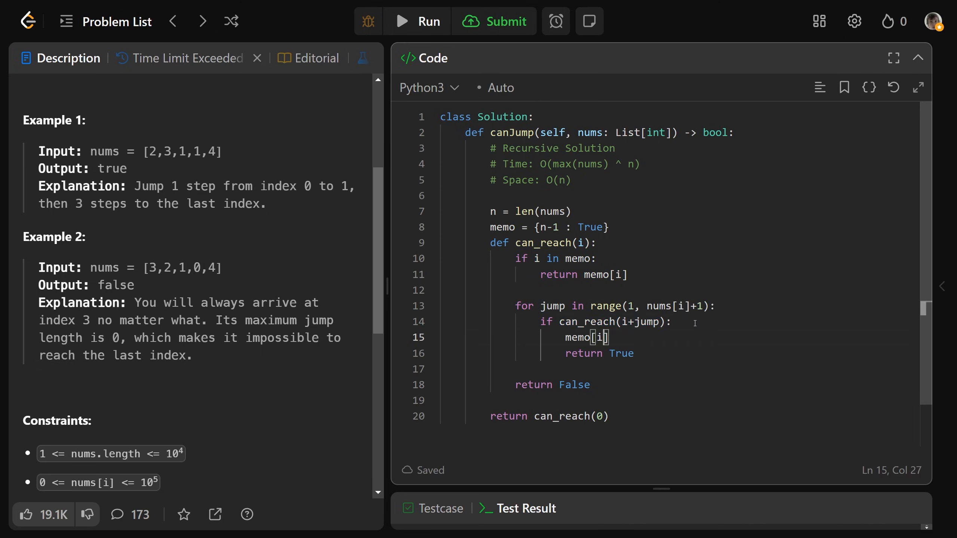
{"action": "type", "text": "= True"}
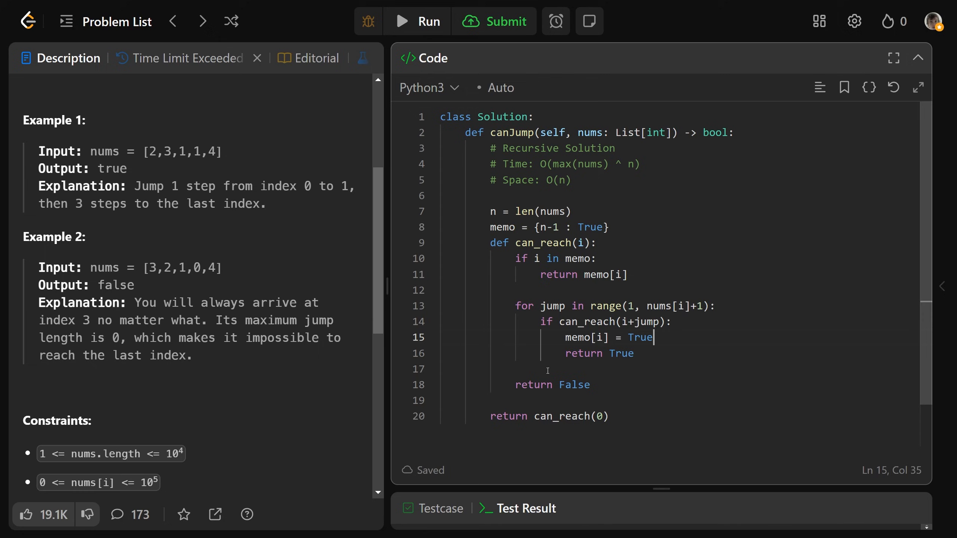
{"action": "key", "text": "Enter"}
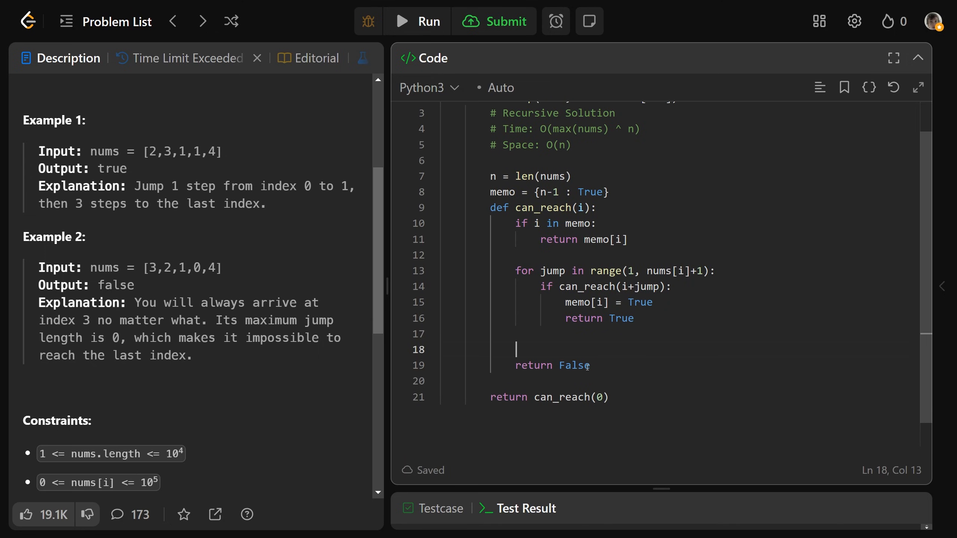
{"action": "type", "text": "memo[i] = False"}
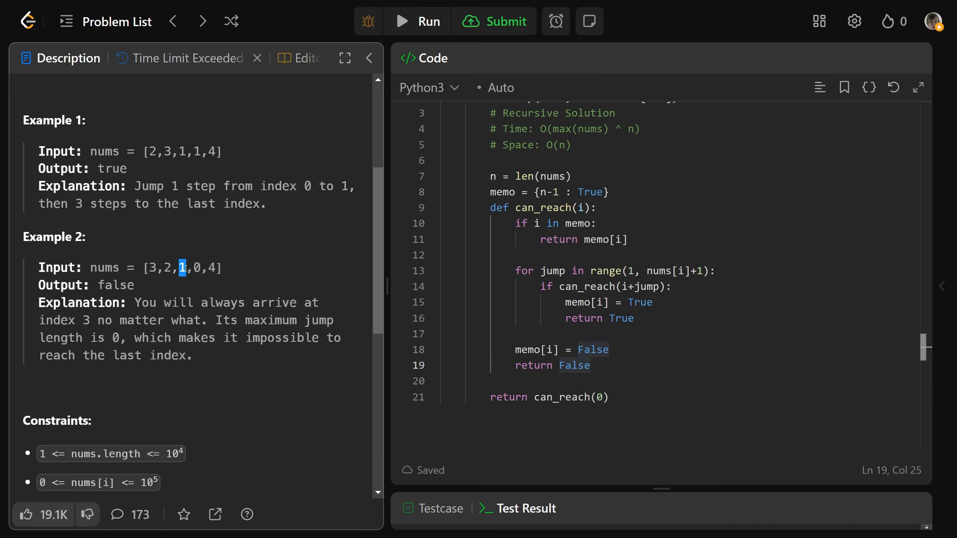
{"action": "left_click", "coordinate": [181, 268]}
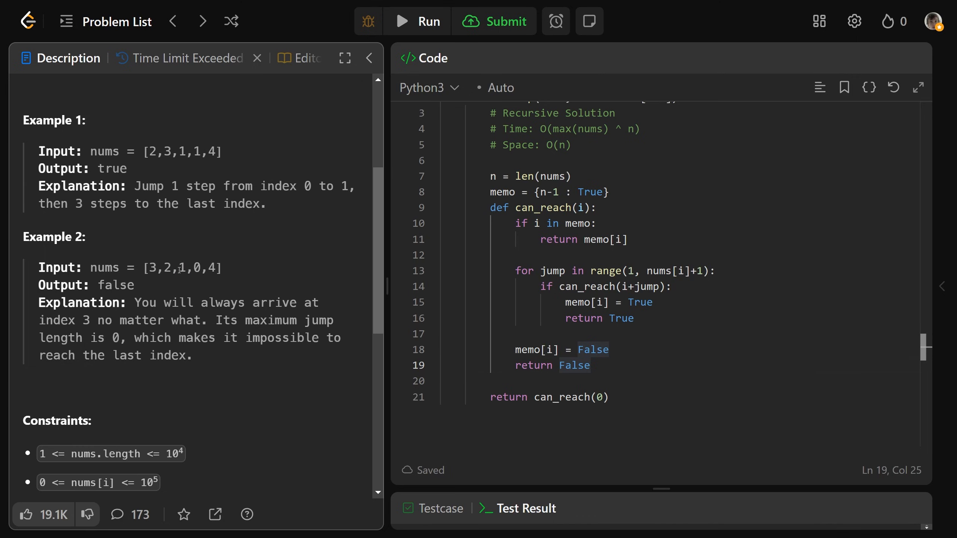
{"action": "double_click", "coordinate": [180, 268]}
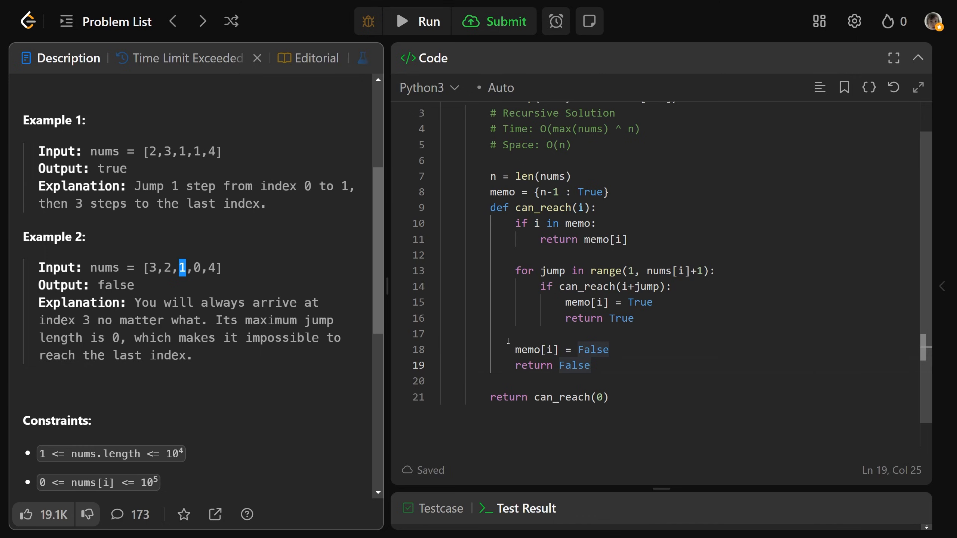
{"action": "double_click", "coordinate": [604, 239]}
{"action": "type", "text": "Top DOwn"}
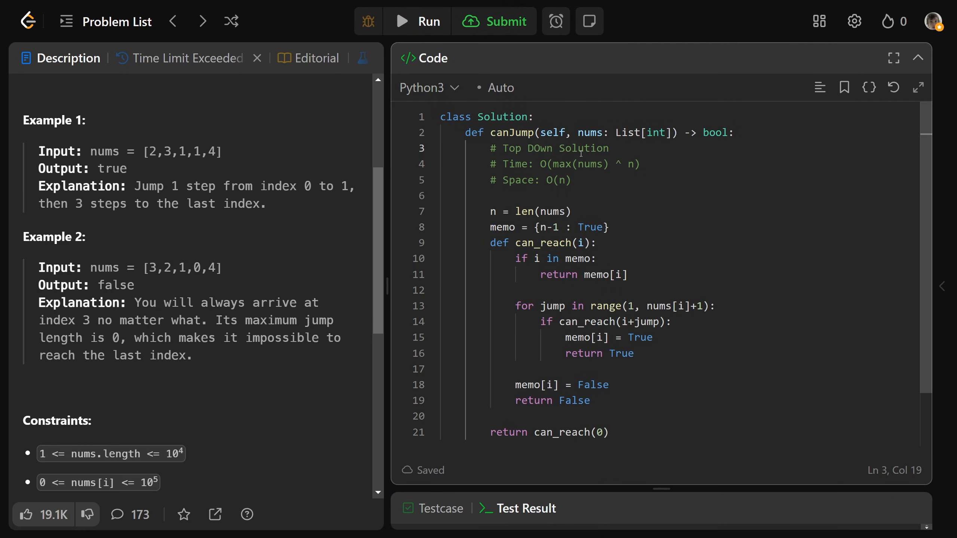
- Relabel the comment 'Top Down DP (Memo)' and change the time complexity to O(n^2)
{"action": "type", "text": "DP (Memo)"}
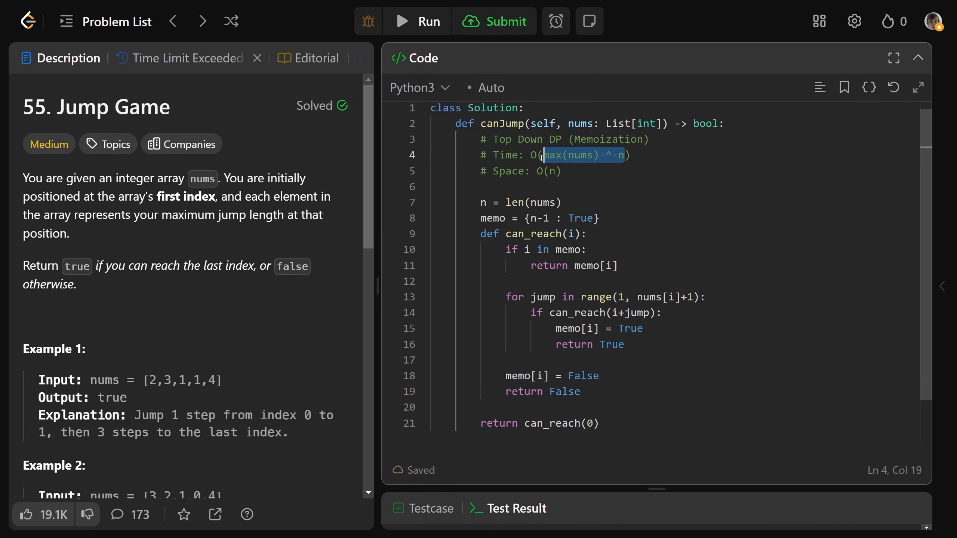
{"action": "type", "text": "n^2"}
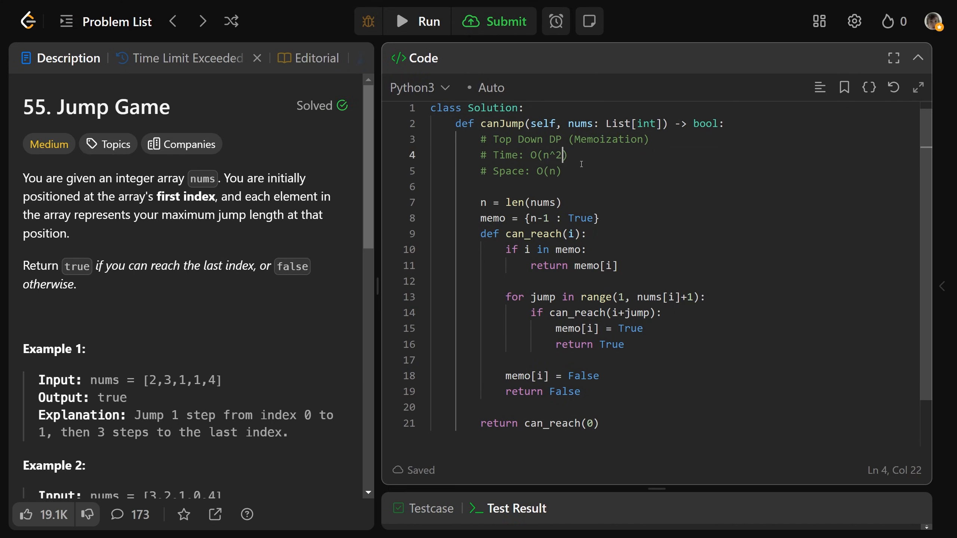
{"action": "left_click", "coordinate": [186, 58]}
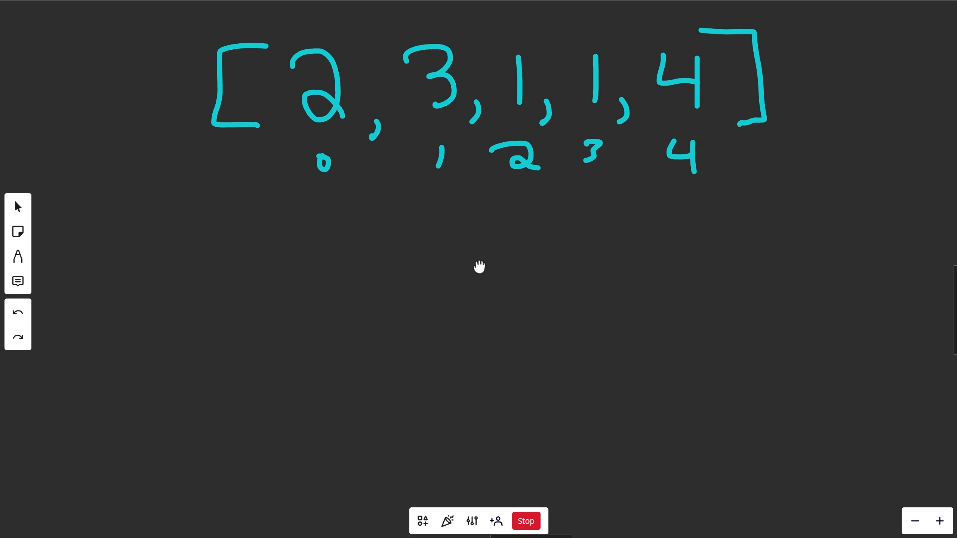
- Draw X and G markers below the [2,3,1,1,4] array and move the red X
{"action": "left_click", "coordinate": [18, 255]}
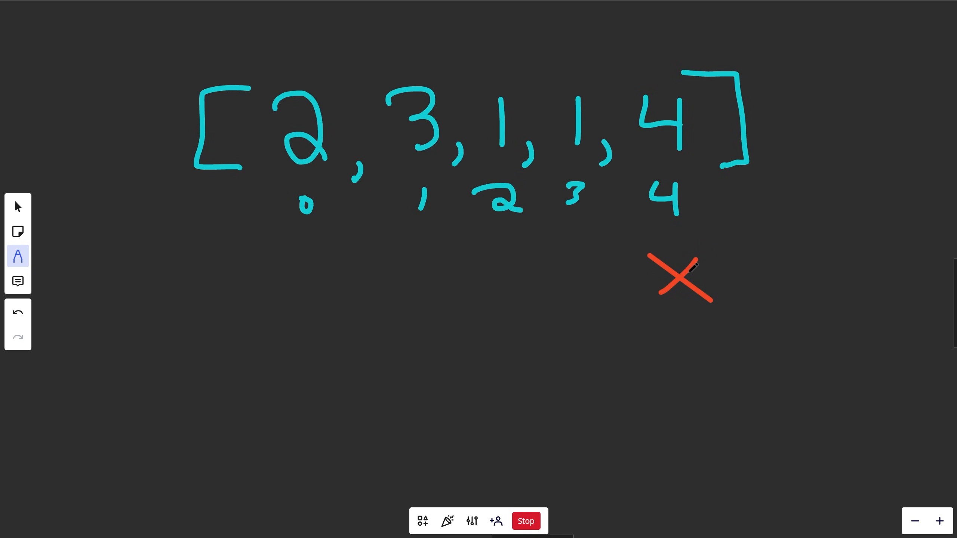
{"action": "mouse_move", "coordinate": [712, 362]}
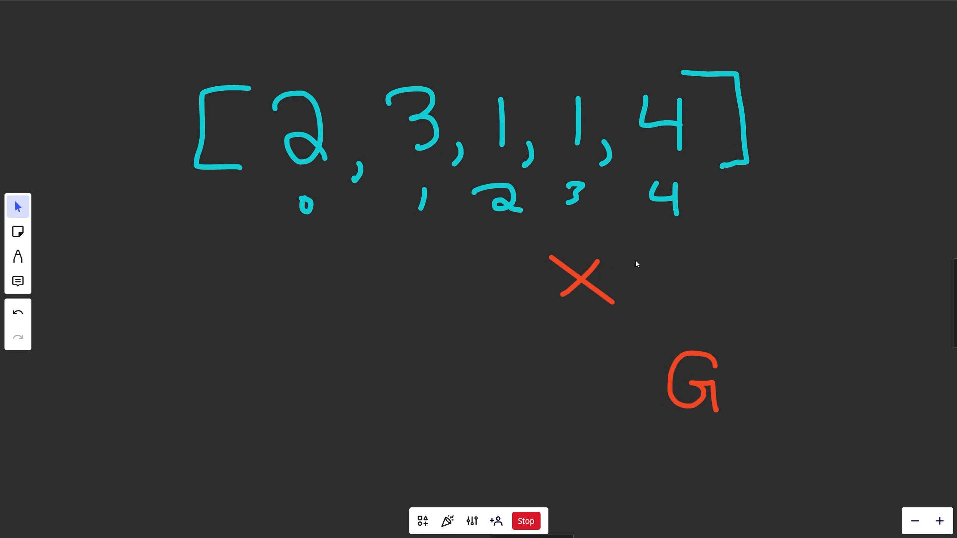
{"action": "mouse_move", "coordinate": [580, 134]}
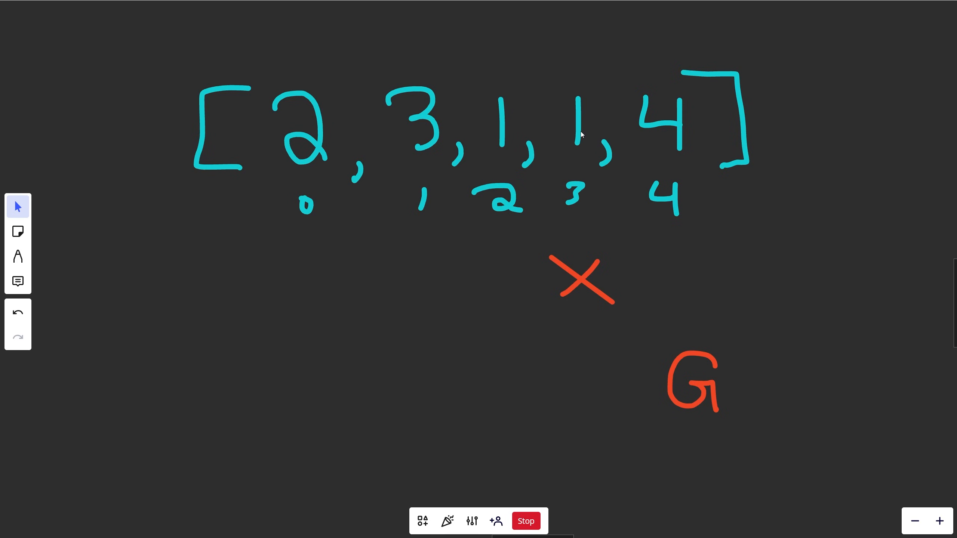
{"action": "mouse_move", "coordinate": [601, 242]}
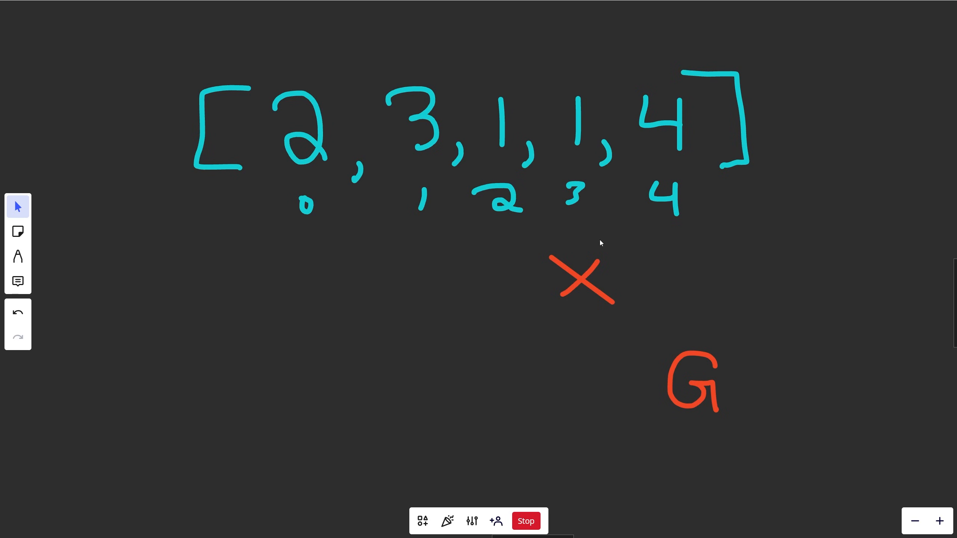
{"action": "mouse_move", "coordinate": [665, 283]}
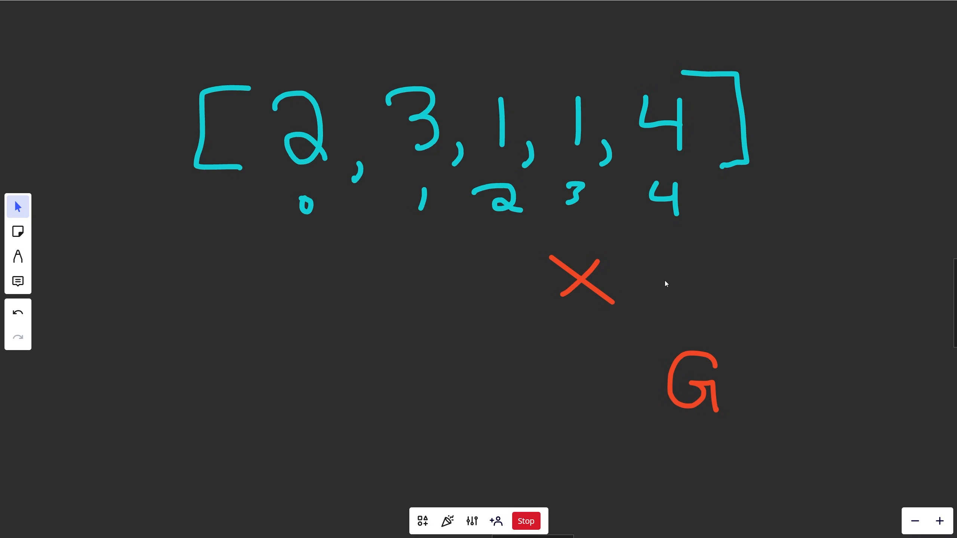
{"action": "mouse_move", "coordinate": [629, 197]}
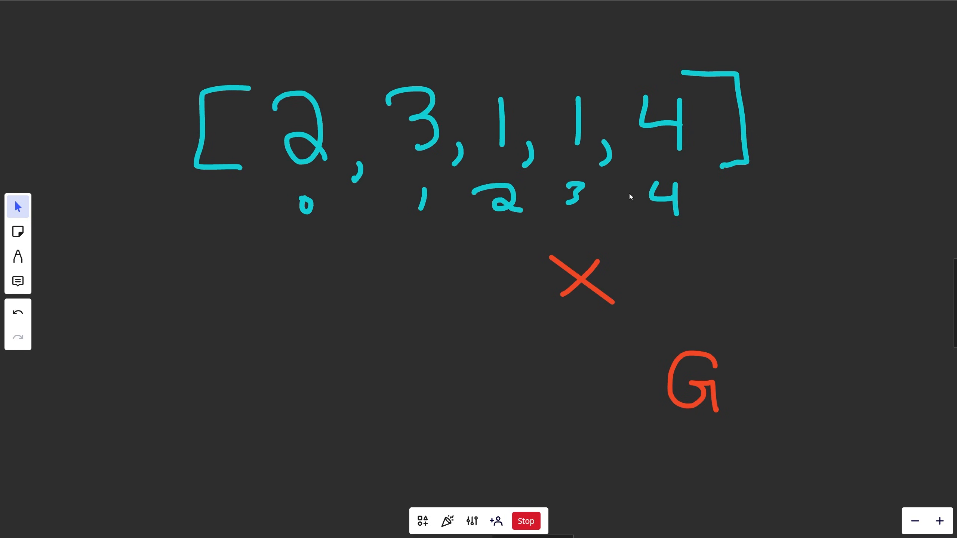
{"action": "mouse_move", "coordinate": [700, 387]}
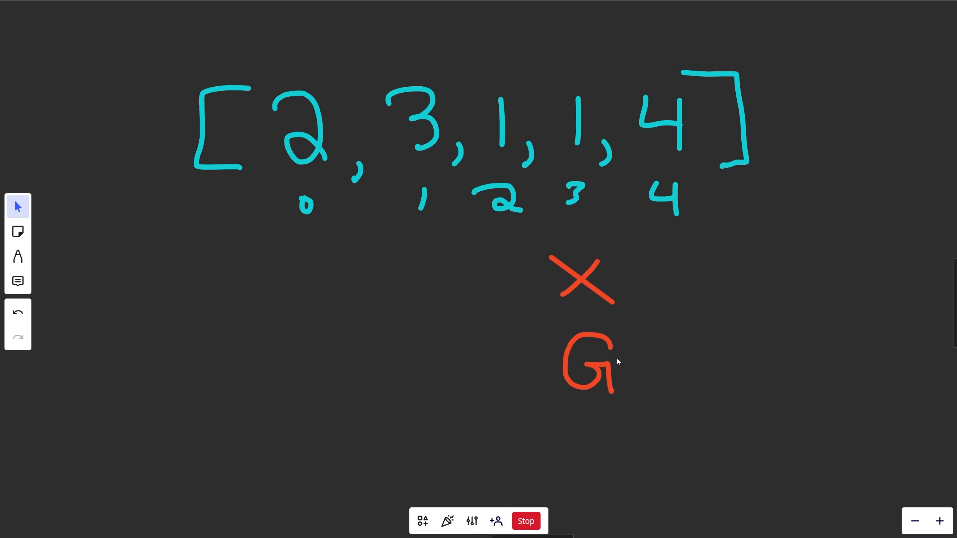
{"action": "mouse_move", "coordinate": [622, 257]}
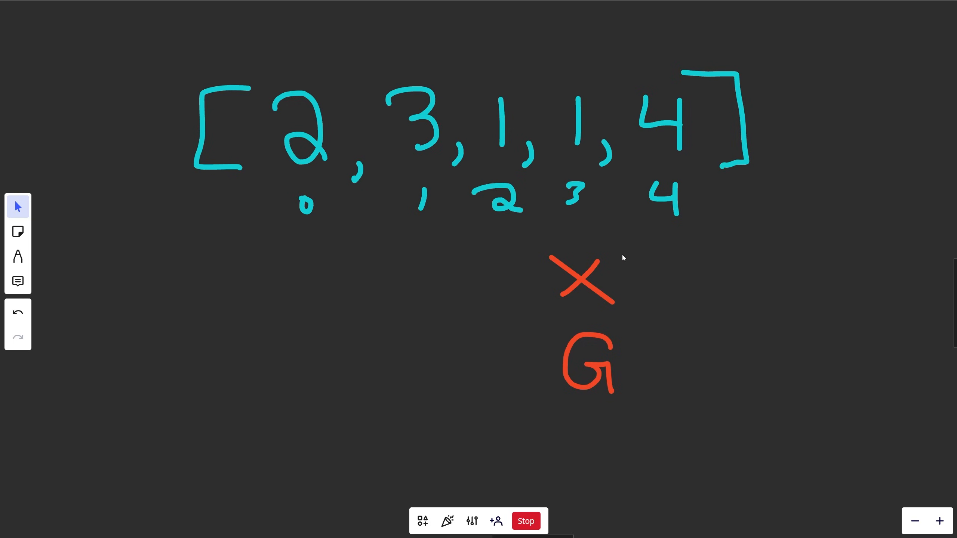
{"action": "left_click", "coordinate": [583, 280]}
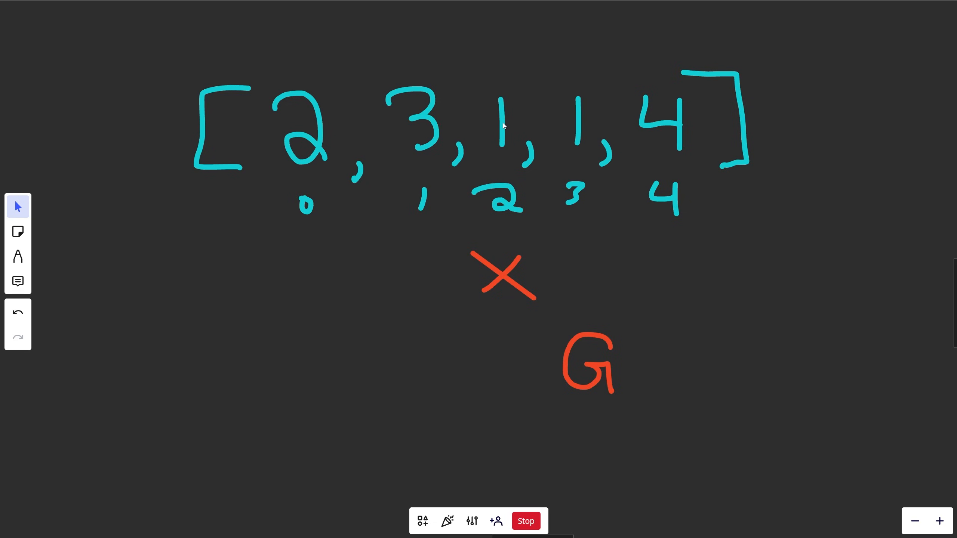
{"action": "mouse_move", "coordinate": [542, 241]}
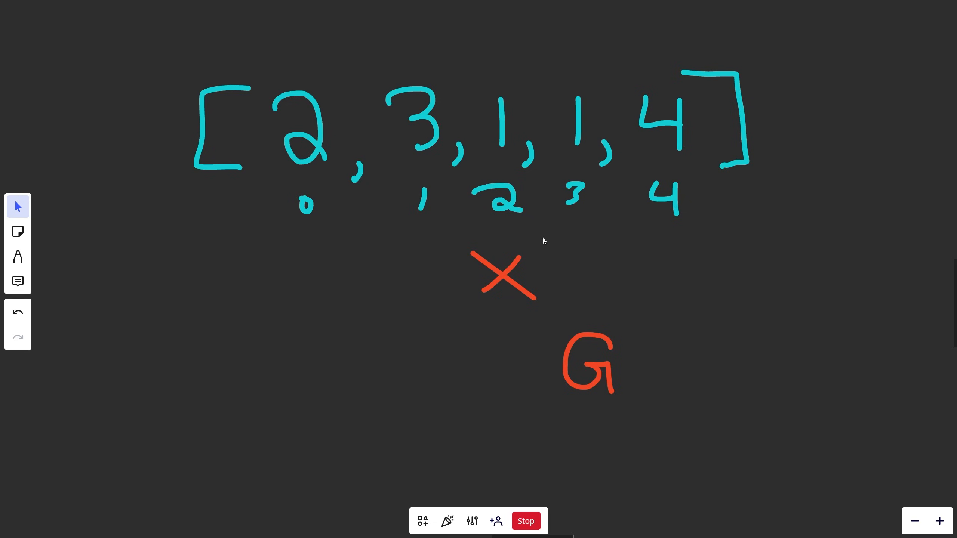
{"action": "mouse_move", "coordinate": [551, 304]}
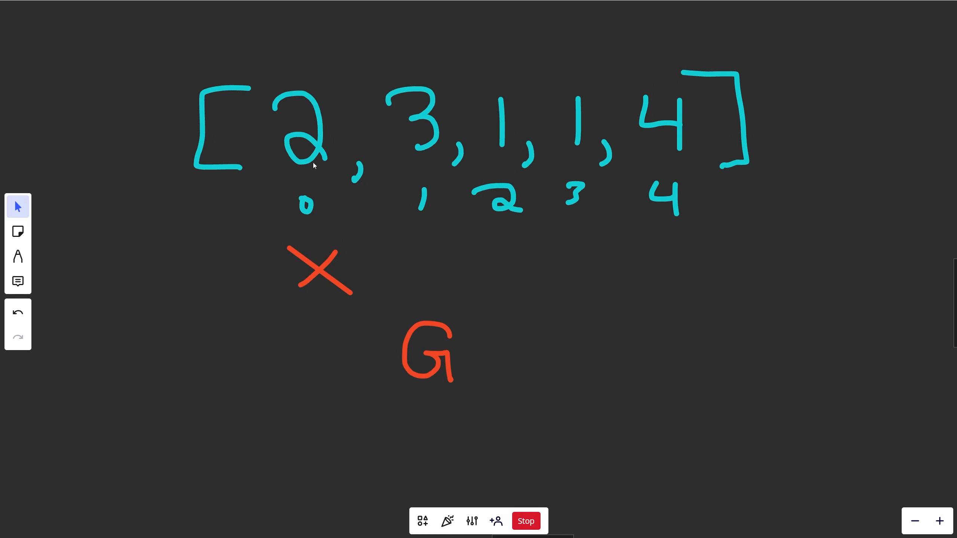
{"action": "mouse_move", "coordinate": [311, 217]}
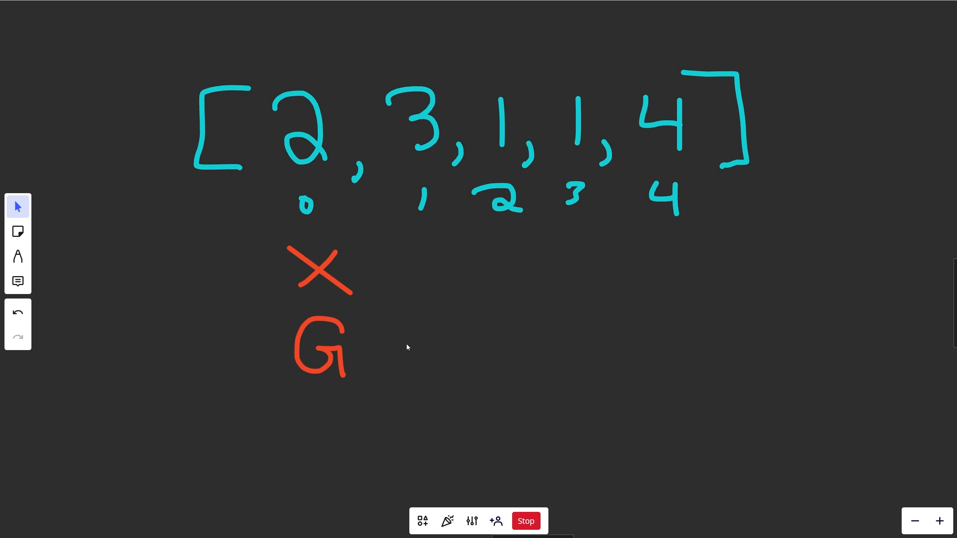
{"action": "mouse_move", "coordinate": [330, 169]}
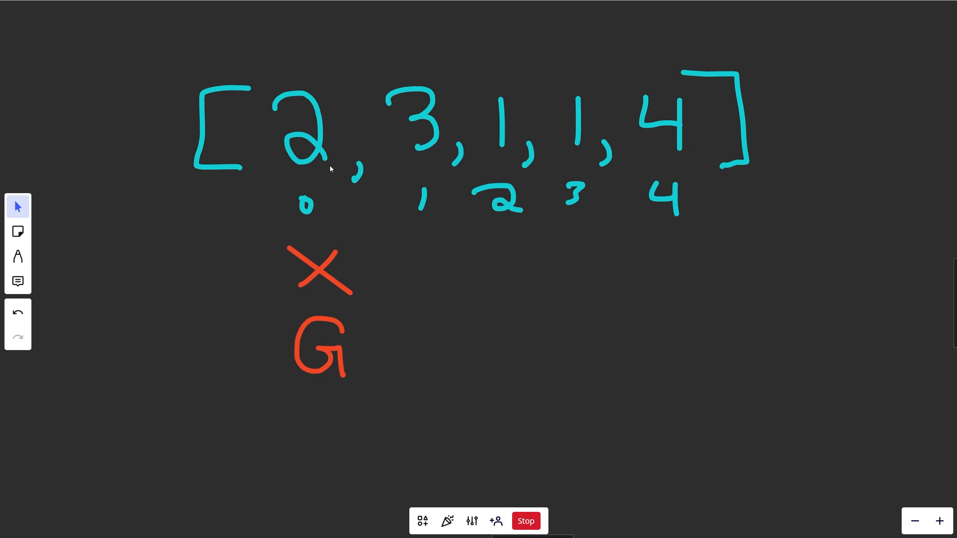
{"action": "mouse_move", "coordinate": [409, 315]}
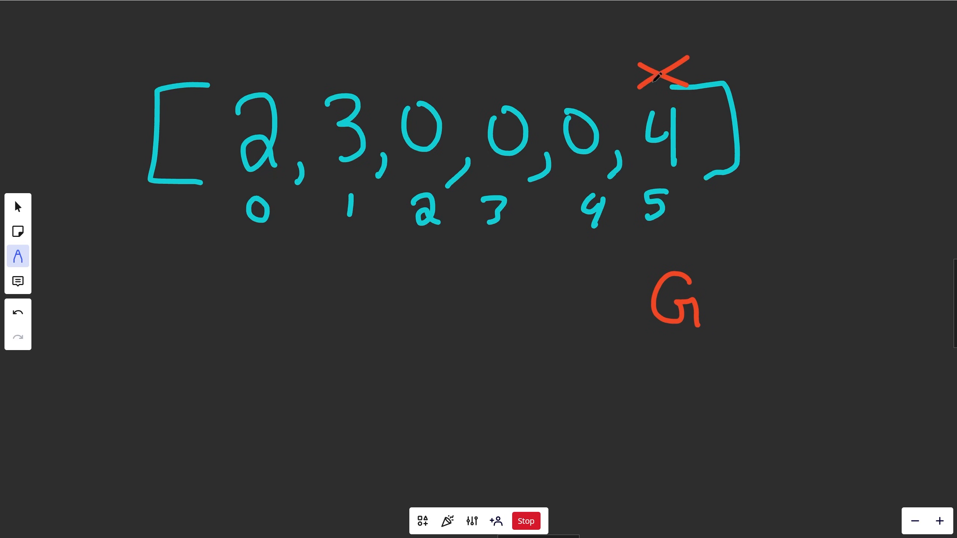
- Move the red X back to index 0 under the array [2,3,0,0,0,4]
{"action": "left_click", "coordinate": [18, 206]}
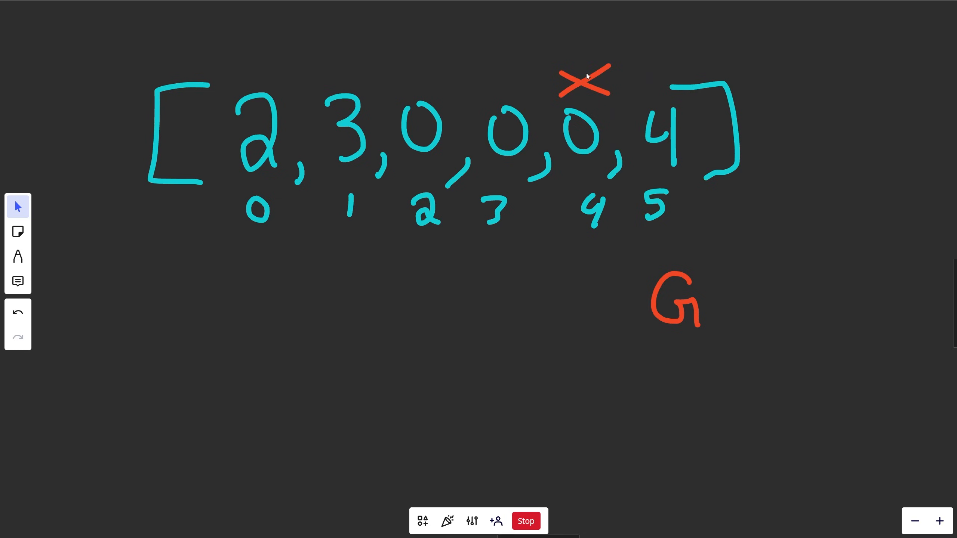
{"action": "mouse_move", "coordinate": [591, 153]}
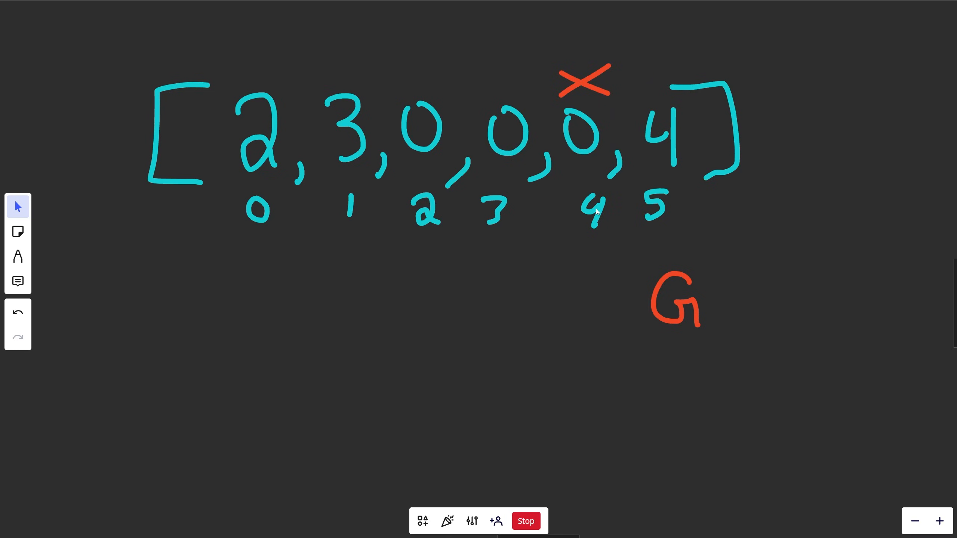
{"action": "mouse_move", "coordinate": [662, 213]}
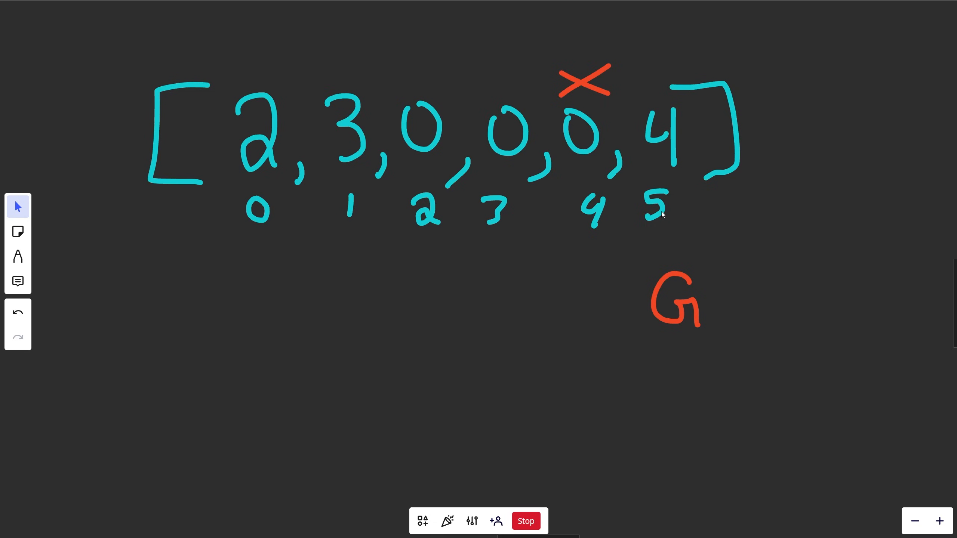
{"action": "left_click", "coordinate": [582, 82]}
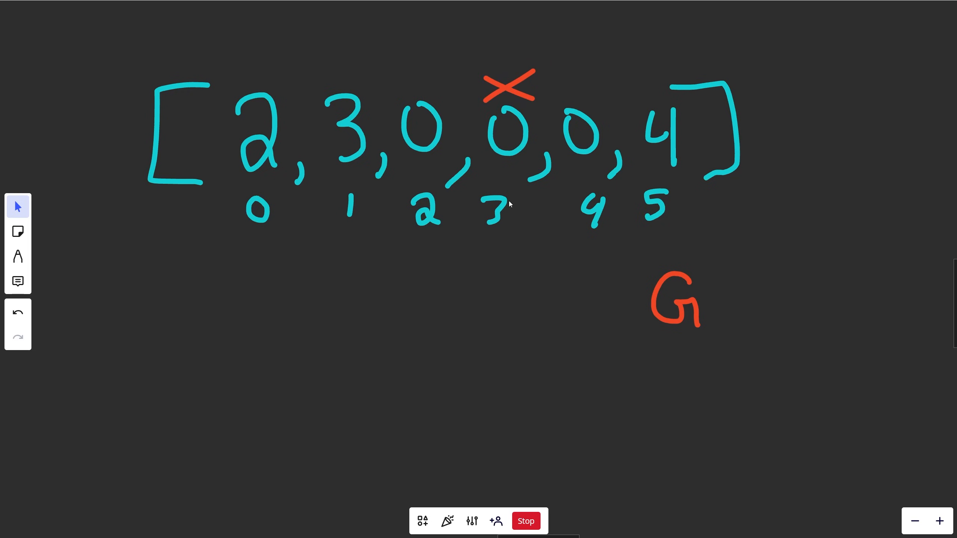
{"action": "mouse_move", "coordinate": [507, 194]}
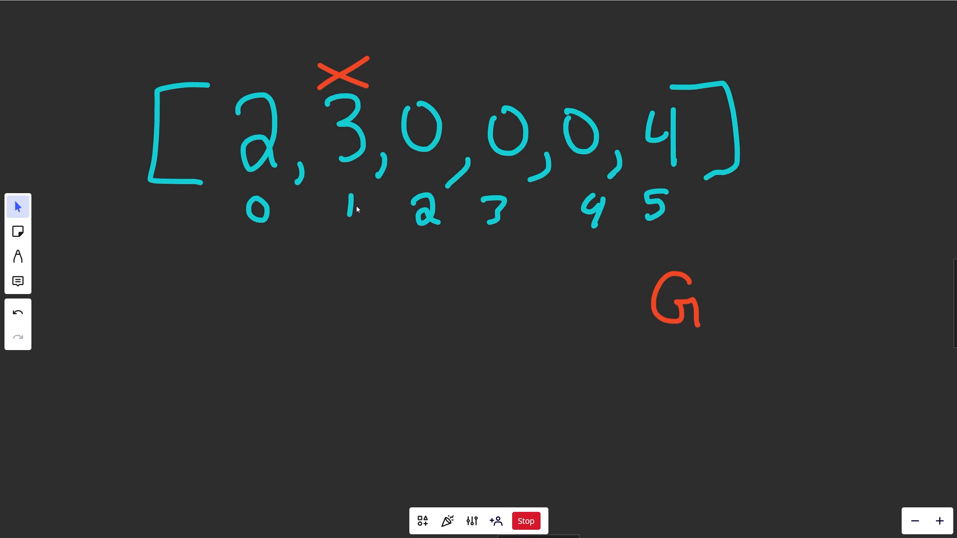
{"action": "mouse_move", "coordinate": [602, 142]}
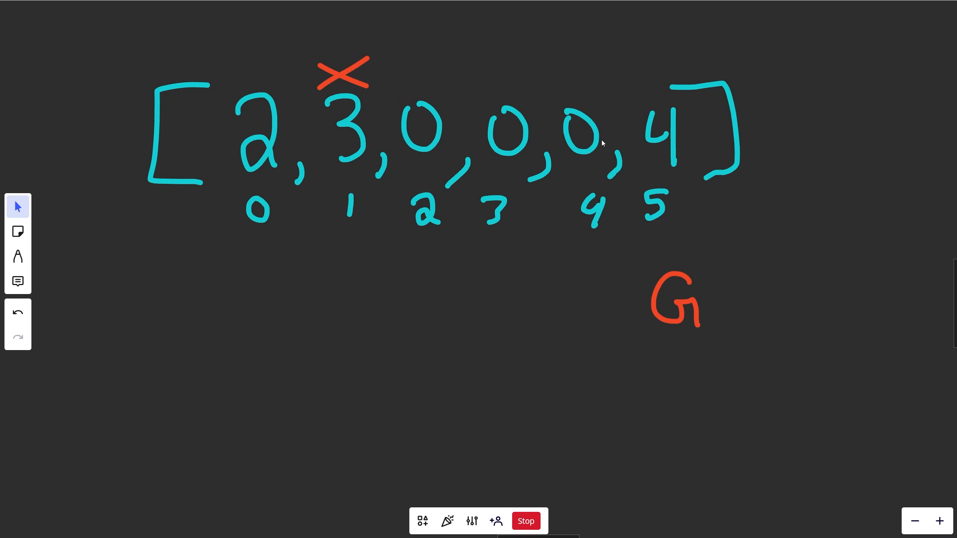
{"action": "mouse_move", "coordinate": [613, 112]}
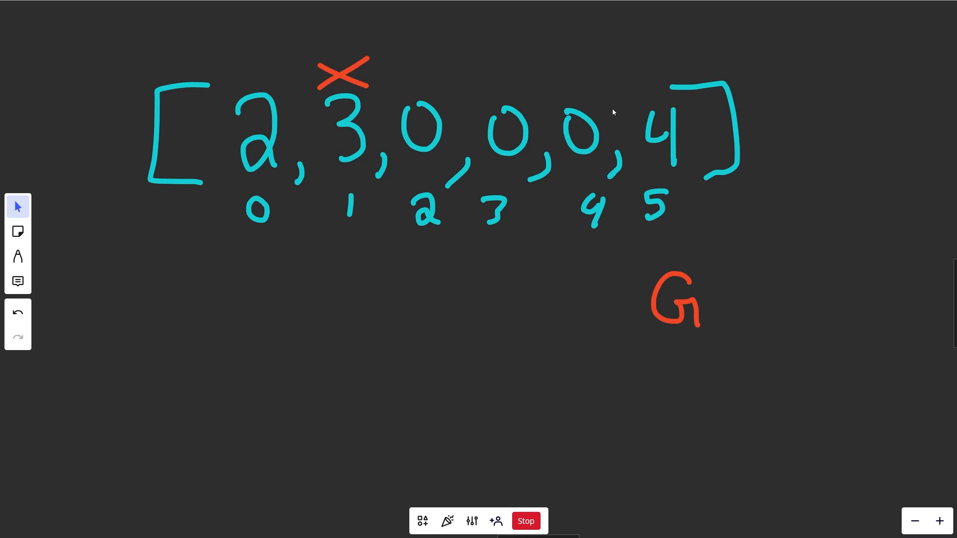
{"action": "left_click", "coordinate": [343, 73]}
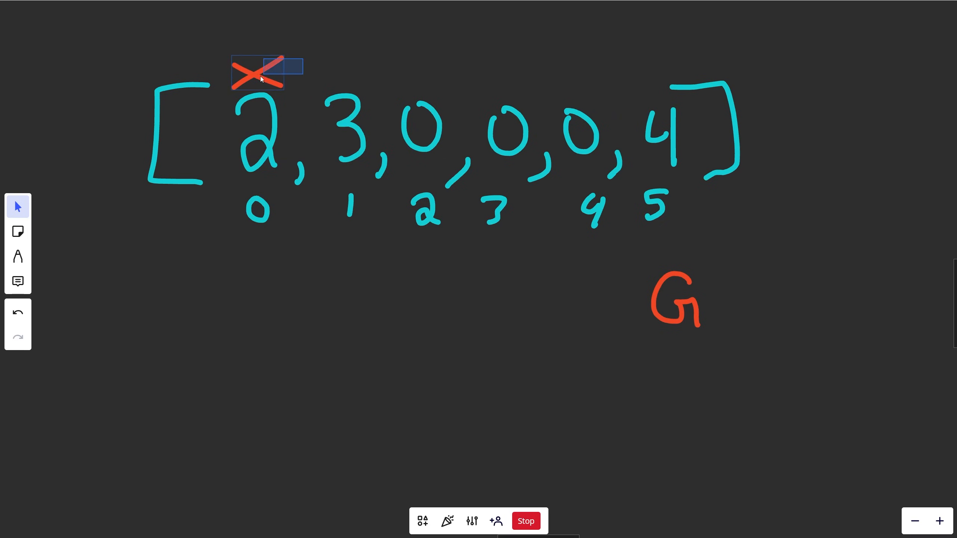
{"action": "left_click", "coordinate": [256, 73]}
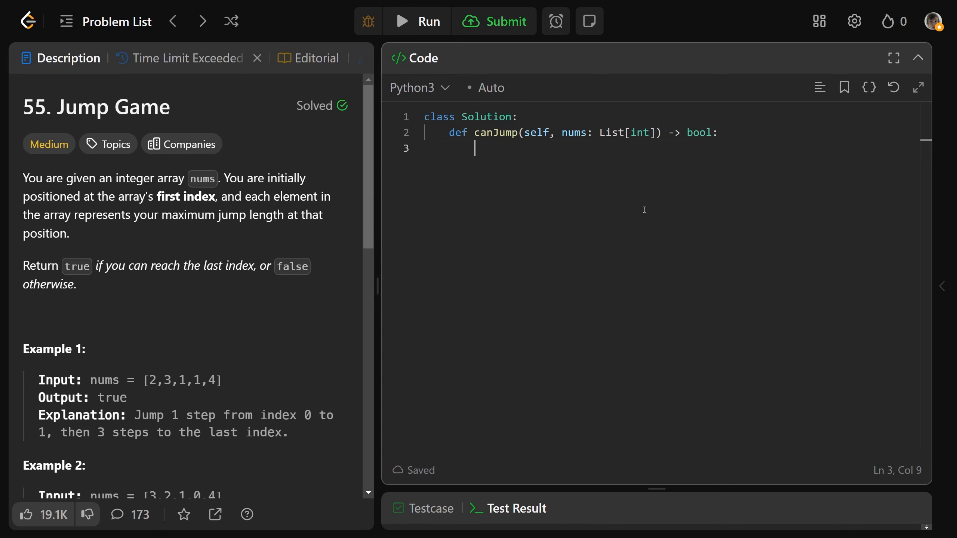
- Add '# Greedy - Start at end' comments with O(n) time and O(1) space
{"action": "type", "text": "# Greedy"}
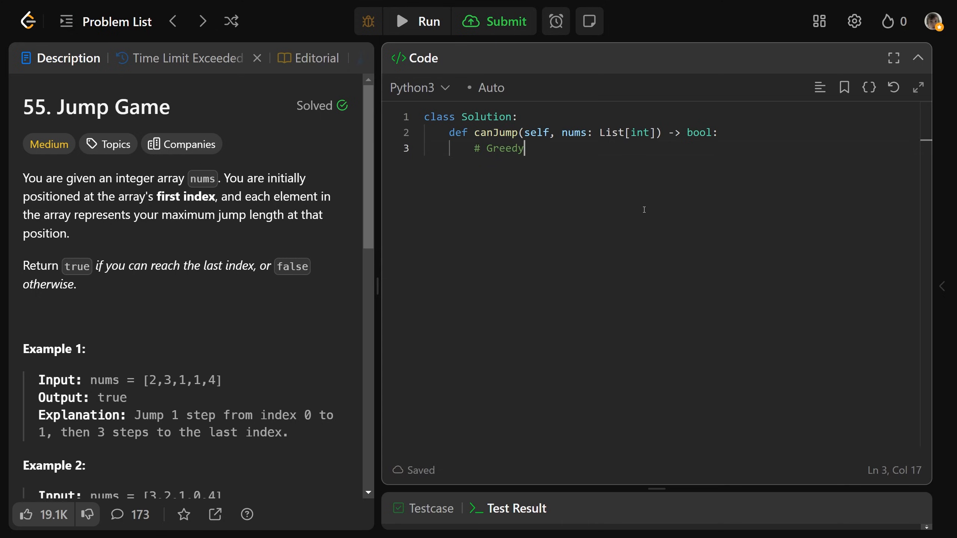
{"action": "type", "text": "- Start at"}
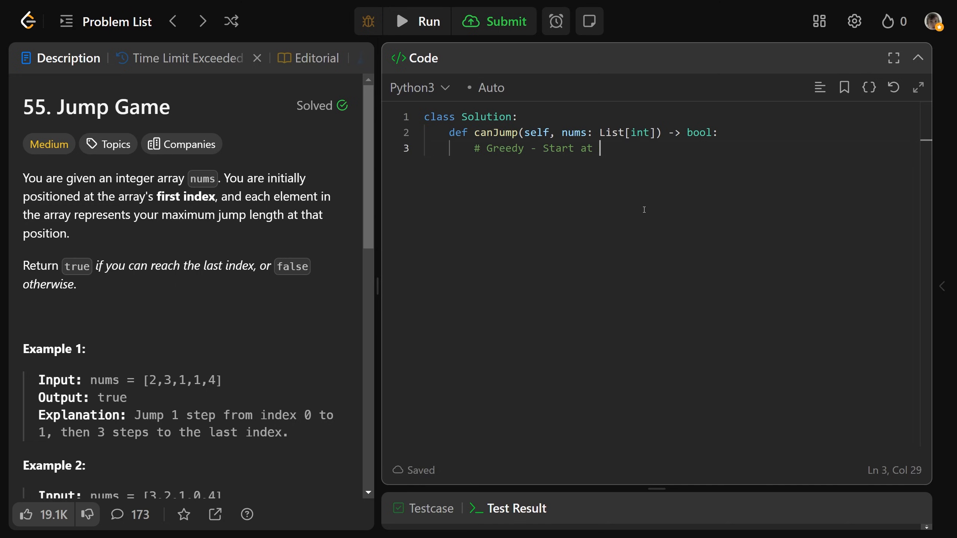
{"action": "type", "text": "end"}
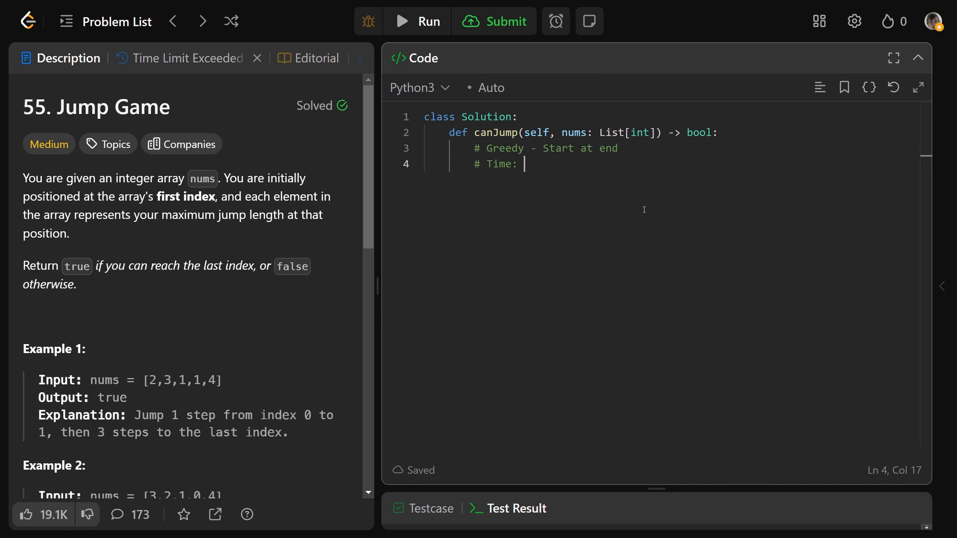
{"action": "type", "text": "O(n)"}
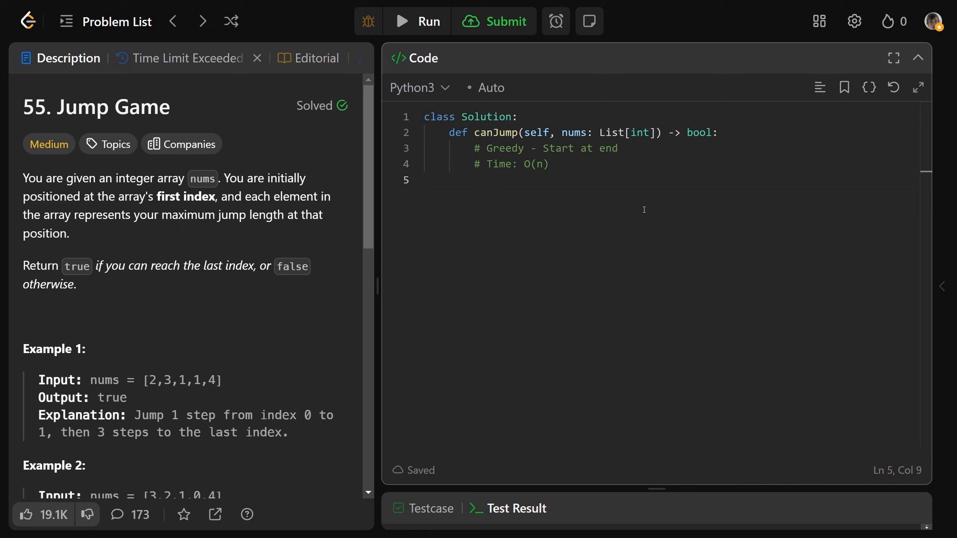
{"action": "type", "text": "# Space: O("}
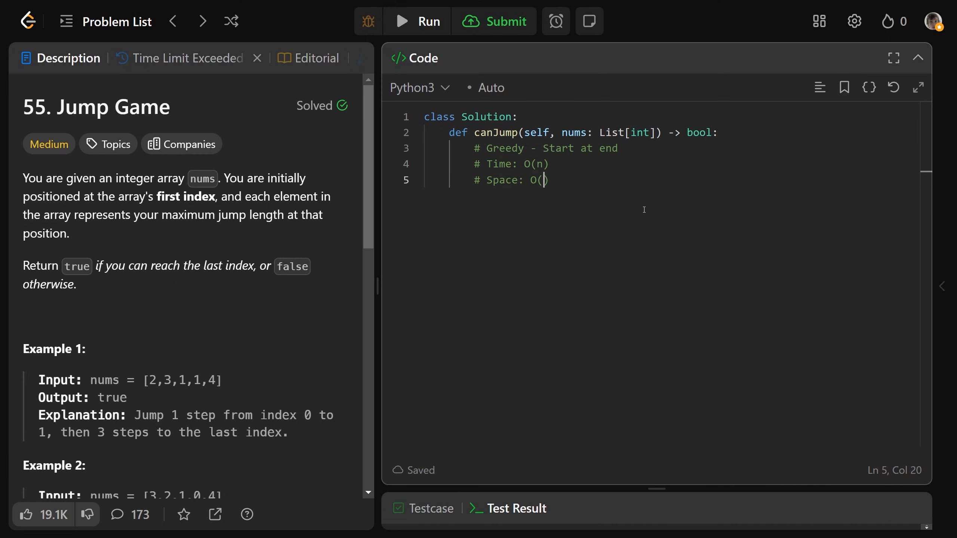
{"action": "type", "text": "1)"}
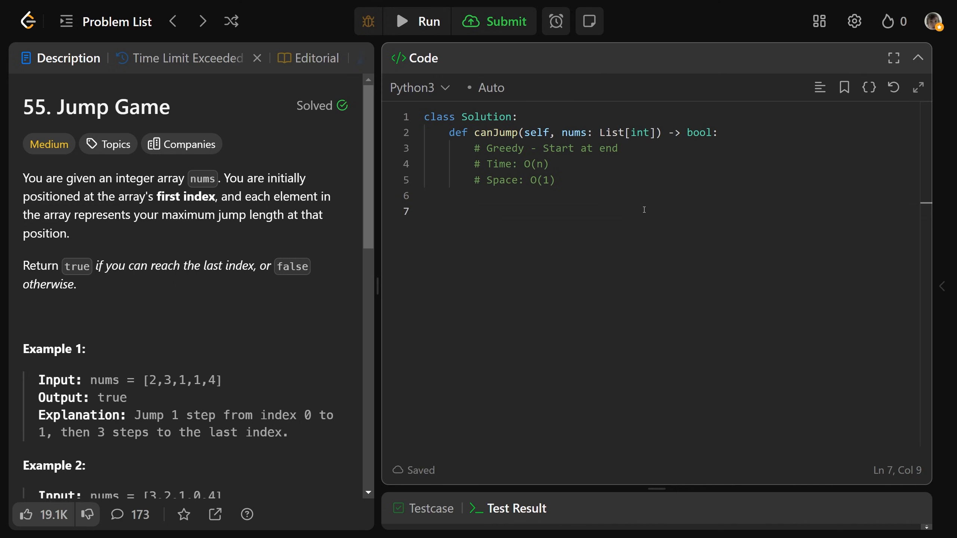
- Set n = len(nums), target = n-1, and loop i over range(n-1, -1, -1)
{"action": "type", "text": "n"}
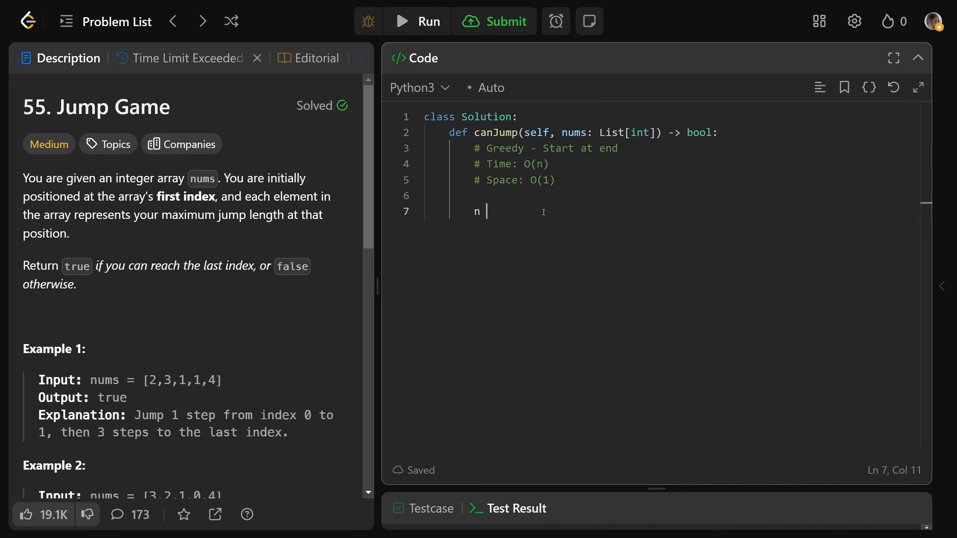
{"action": "type", "text": "= len(nums)"}
{"action": "type", "text": "target ="}
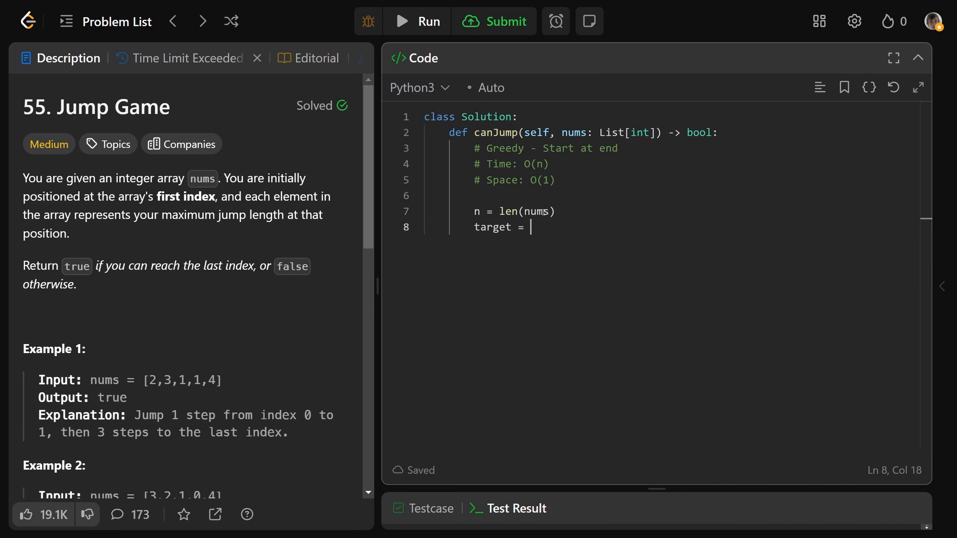
{"action": "type", "text": "n-1"}
{"action": "type", "text": "for i i"}
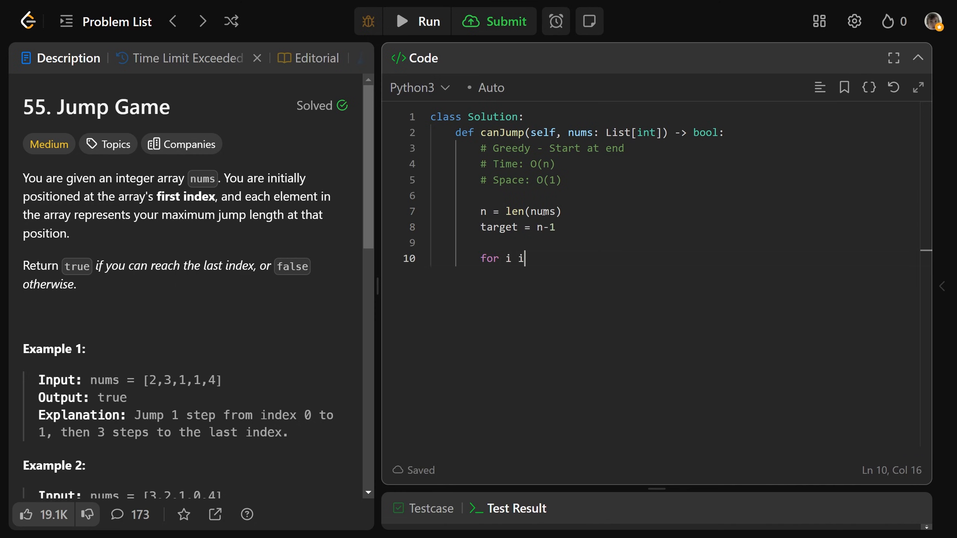
{"action": "type", "text": "n range(n-1)"}
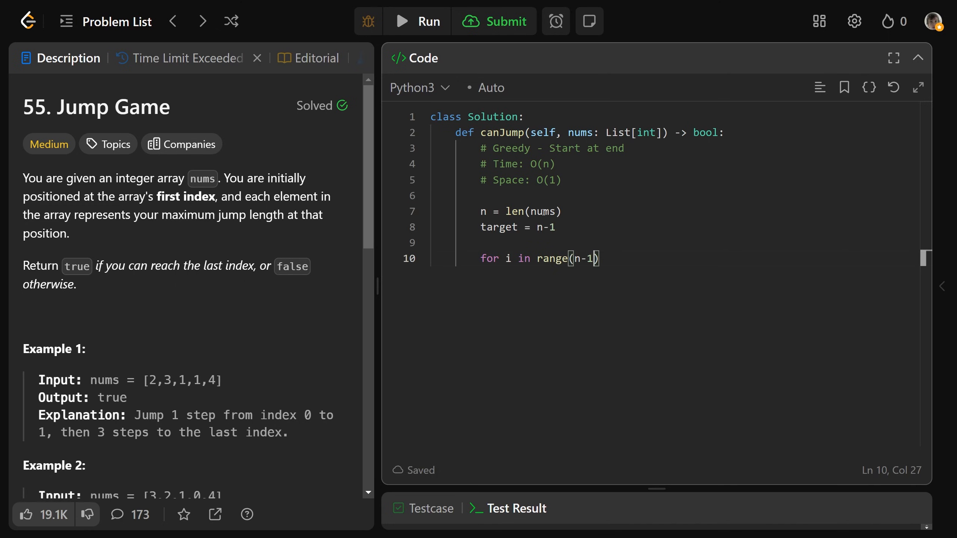
{"action": "type", "text": ", -1, -1"}
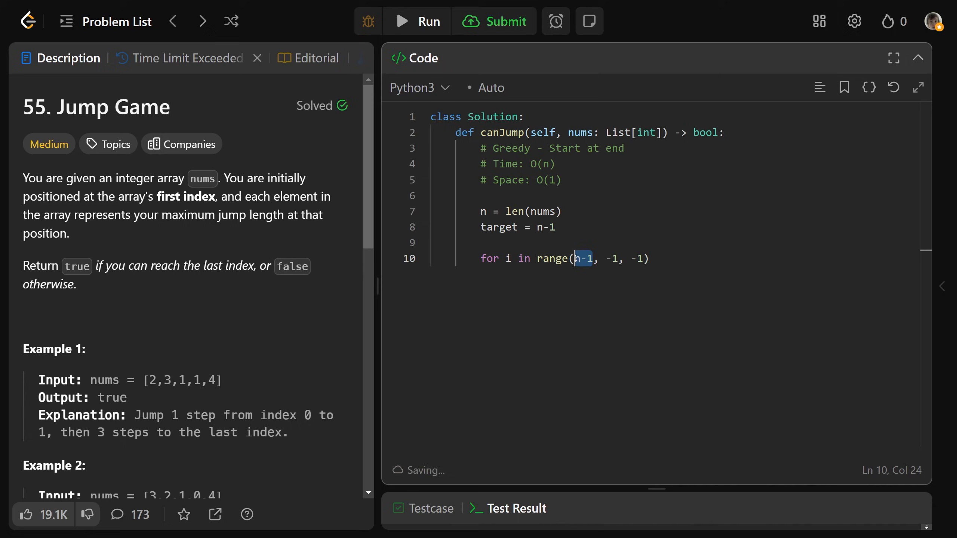
- Set target = i when i + max_jump >= target, then return target == 0
{"action": "left_click", "coordinate": [606, 258]}
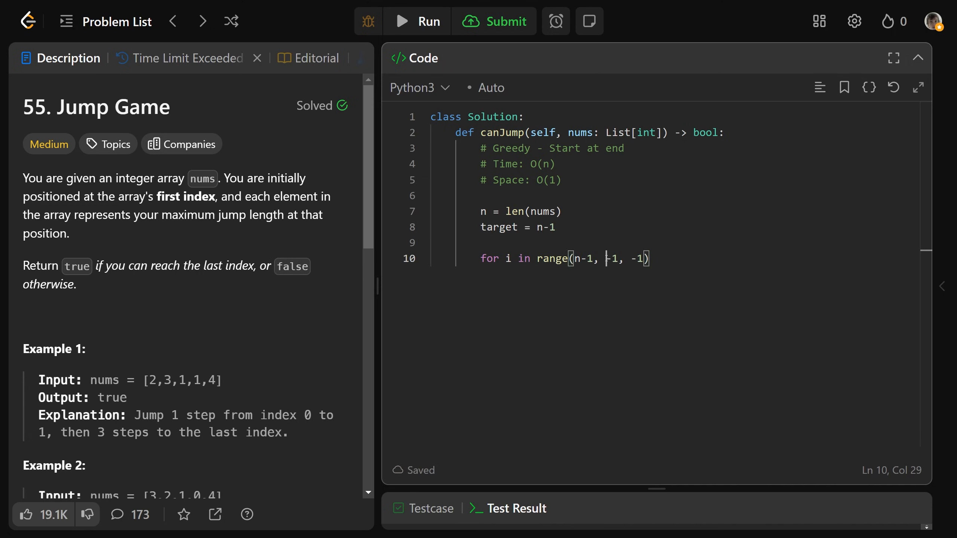
{"action": "double_click", "coordinate": [608, 258]}
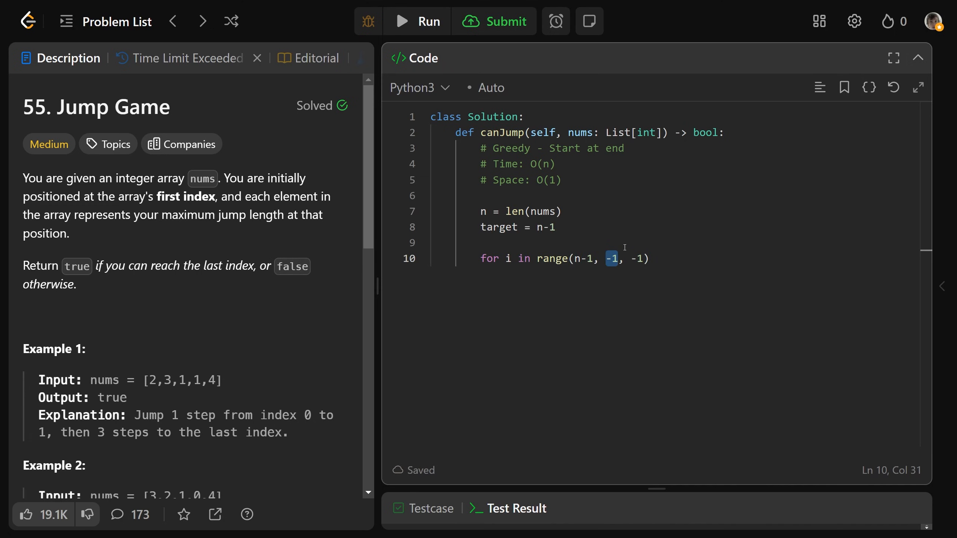
{"action": "mouse_move", "coordinate": [612, 249]}
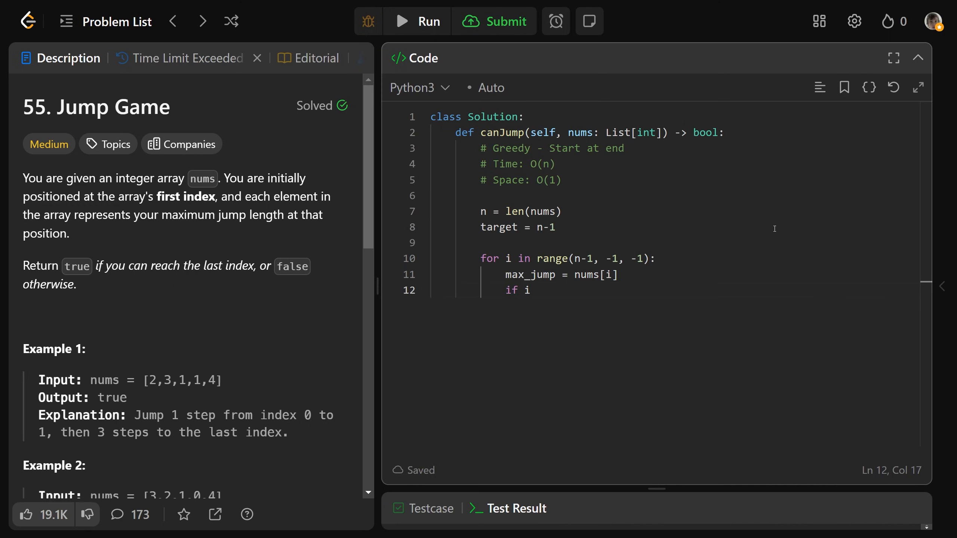
{"action": "type", "text": "+ max_jump"}
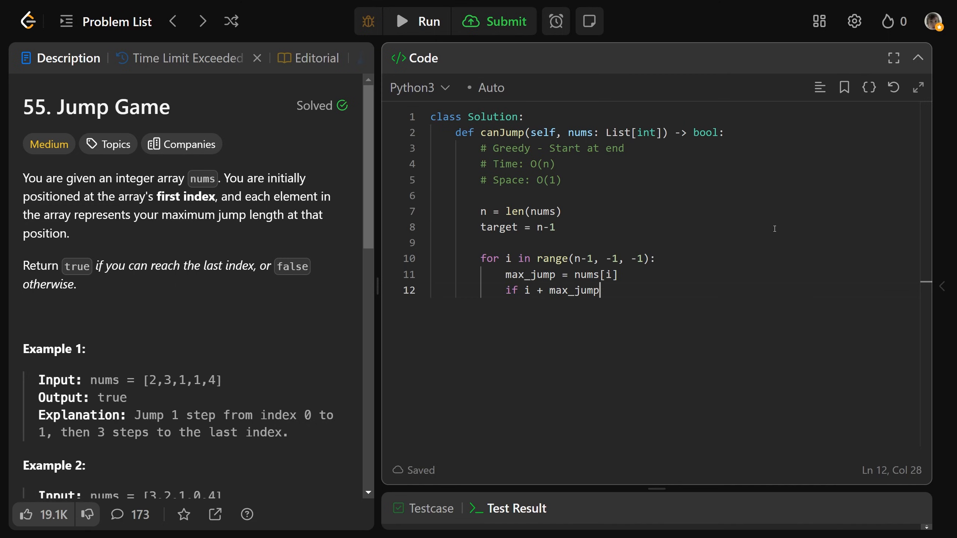
{"action": "type", "text": ">= target"}
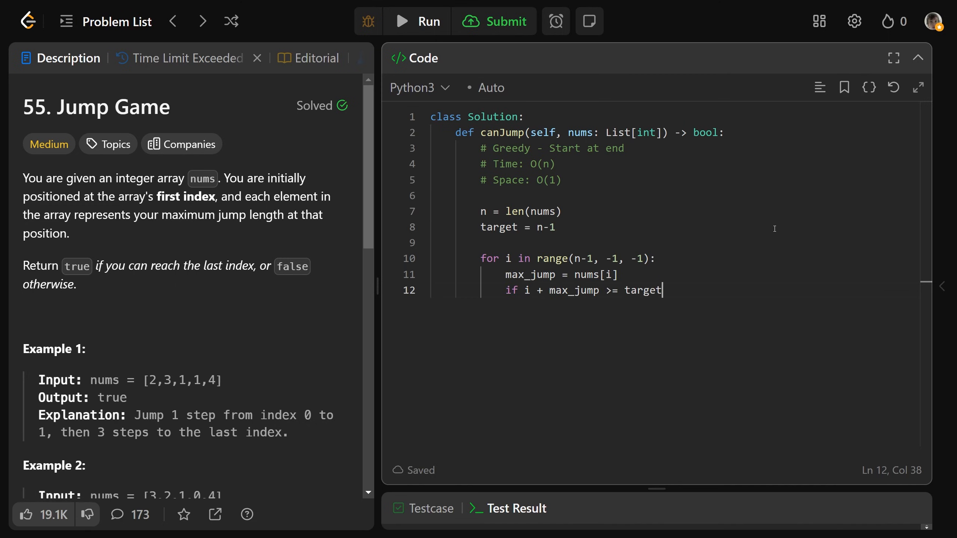
{"action": "type", "text": ":"}
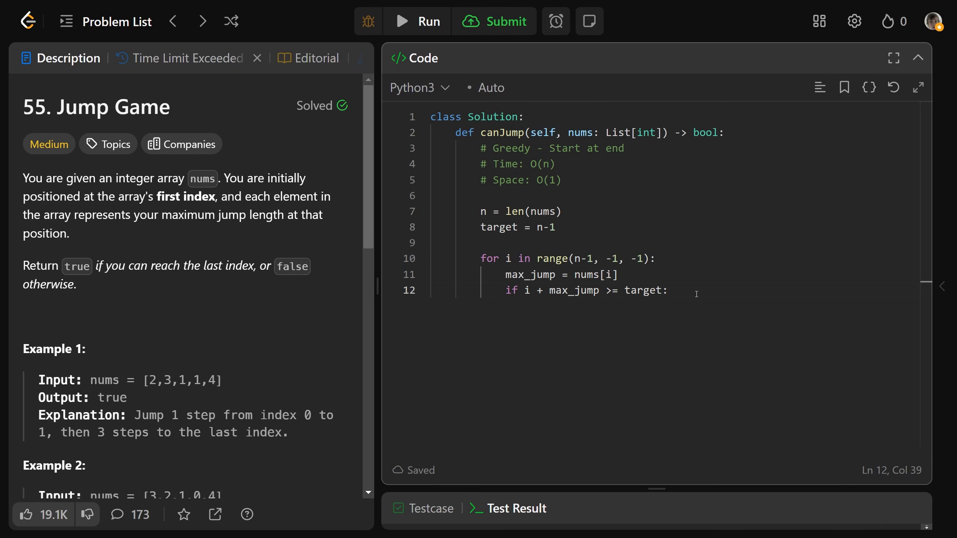
{"action": "key", "text": "Return"}
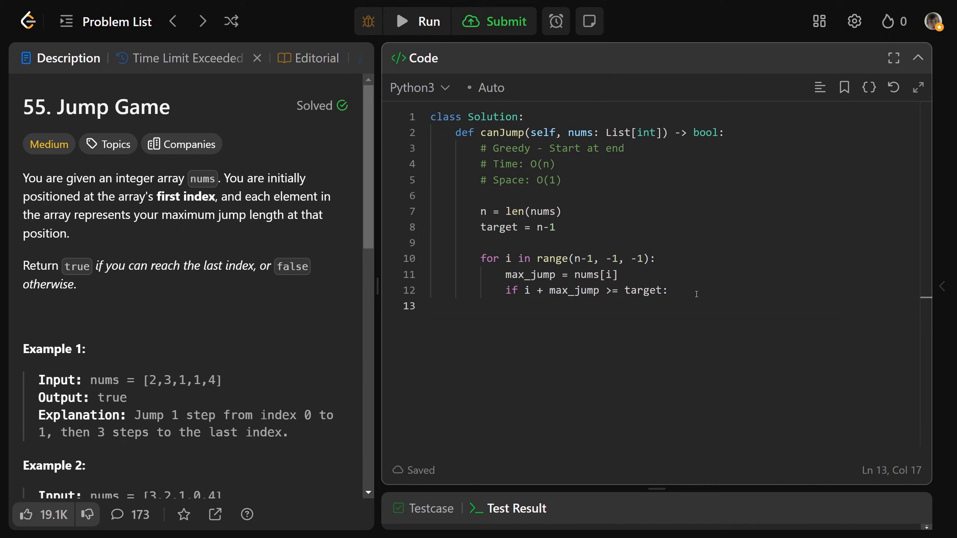
{"action": "type", "text": "target ="}
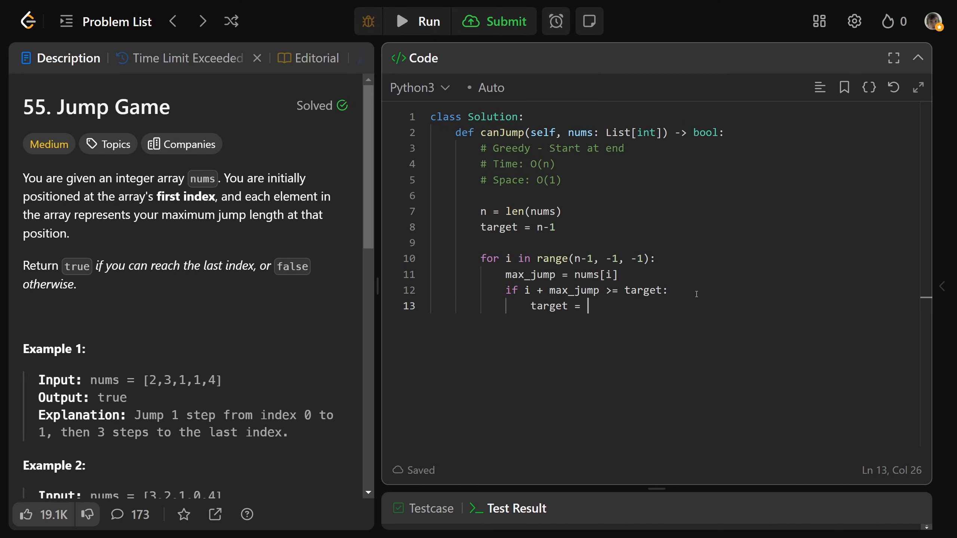
{"action": "type", "text": "i"}
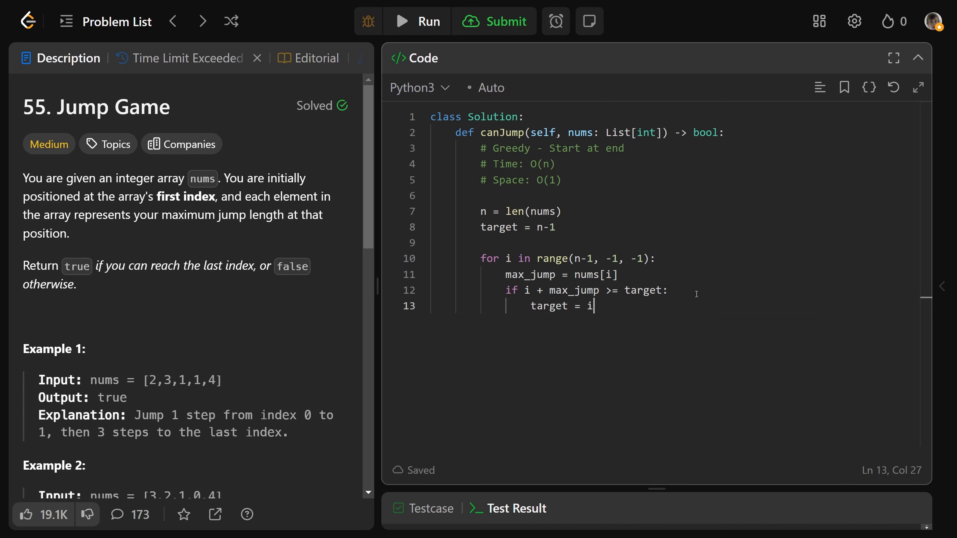
{"action": "key", "text": "Enter"}
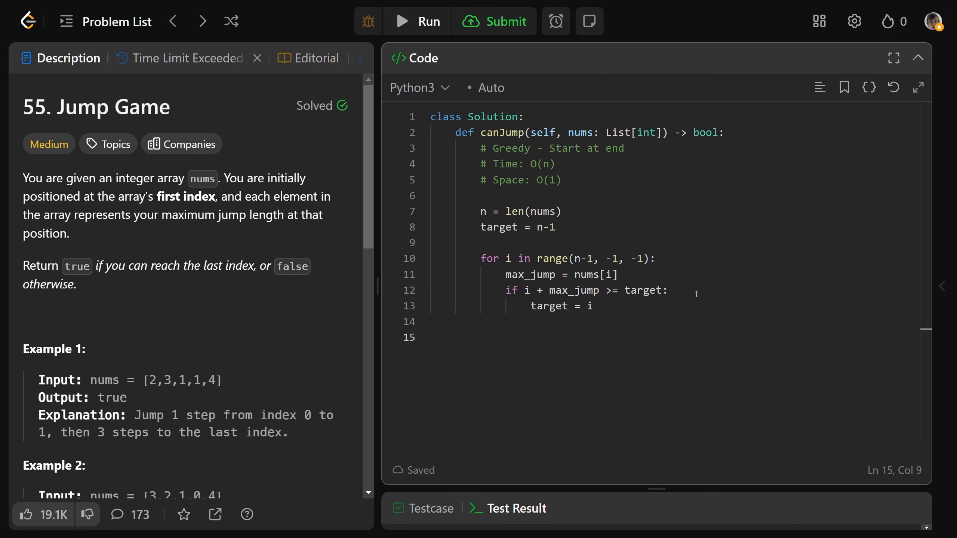
{"action": "type", "text": "return target"}
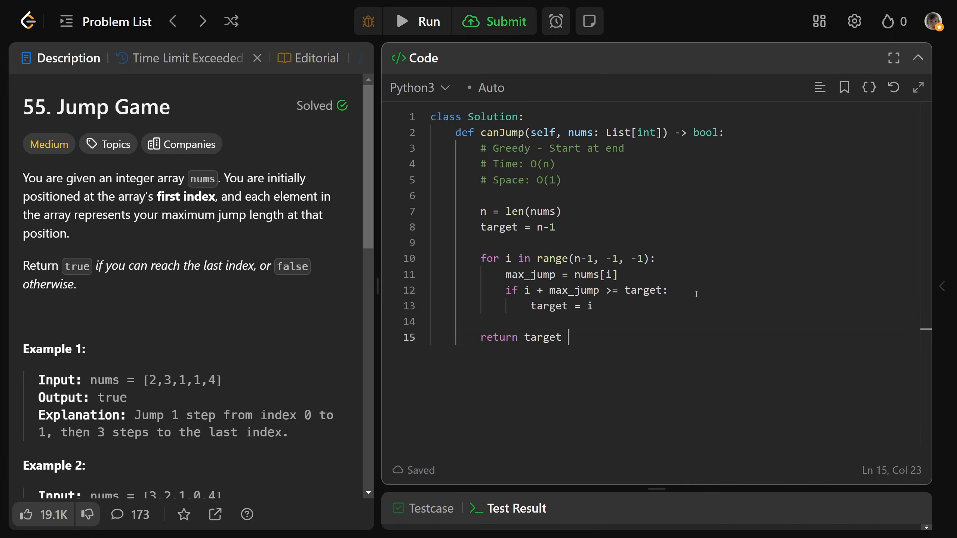
{"action": "type", "text": "== 0"}
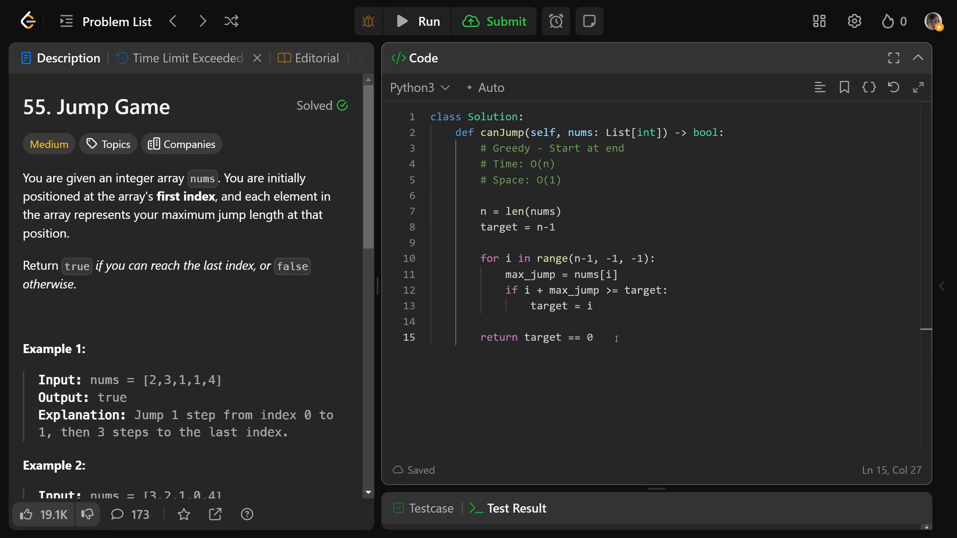
- Submit the greedy solution and get it Accepted with a 335 ms runtime
{"action": "left_click", "coordinate": [591, 337]}
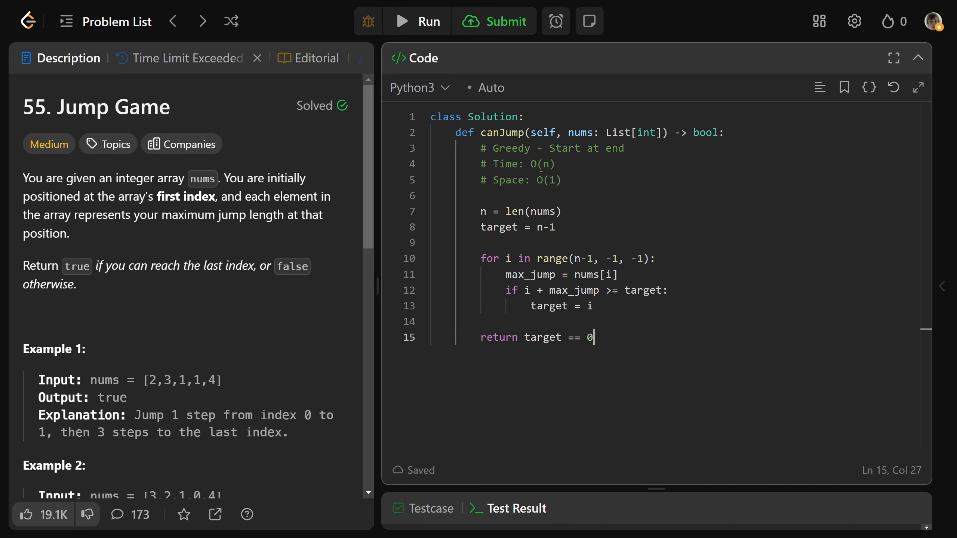
{"action": "left_click", "coordinate": [180, 58]}
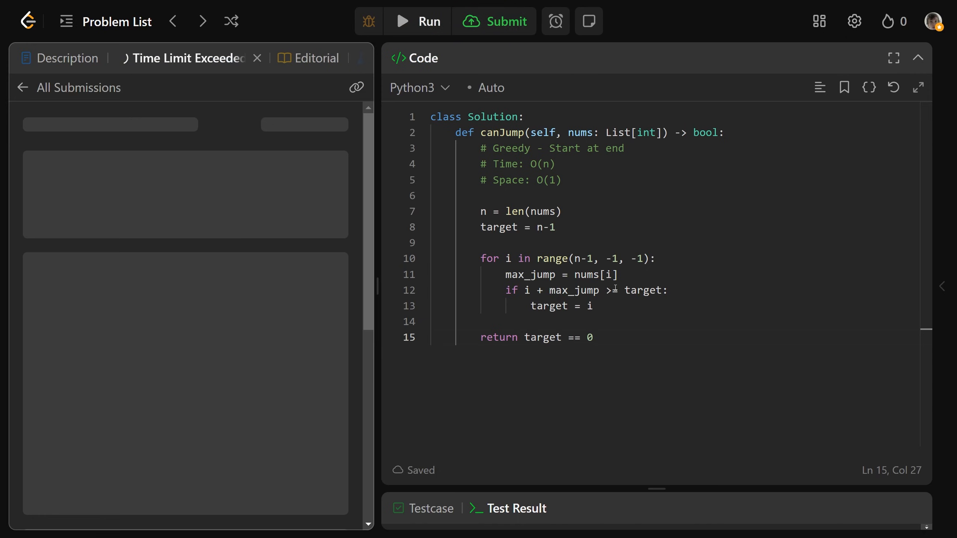
{"action": "left_click", "coordinate": [493, 21]}
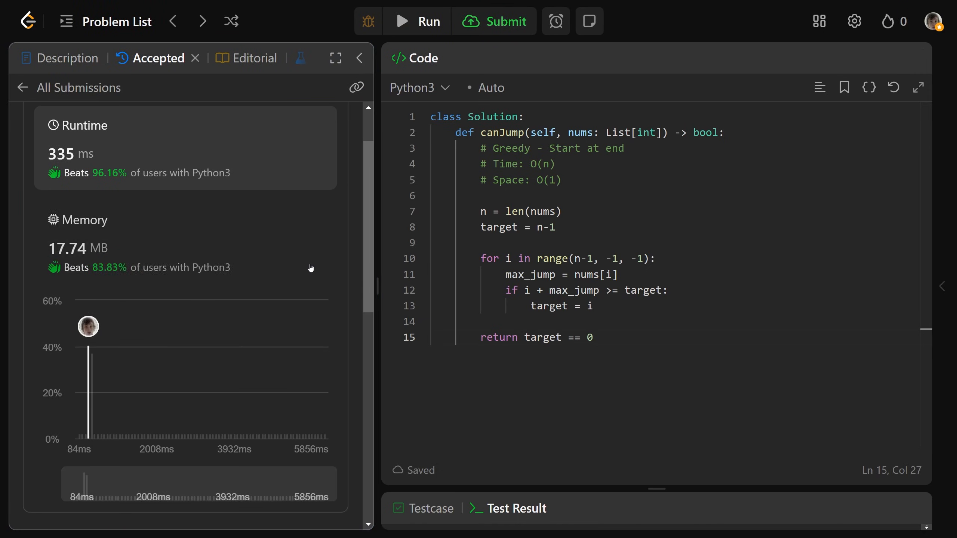